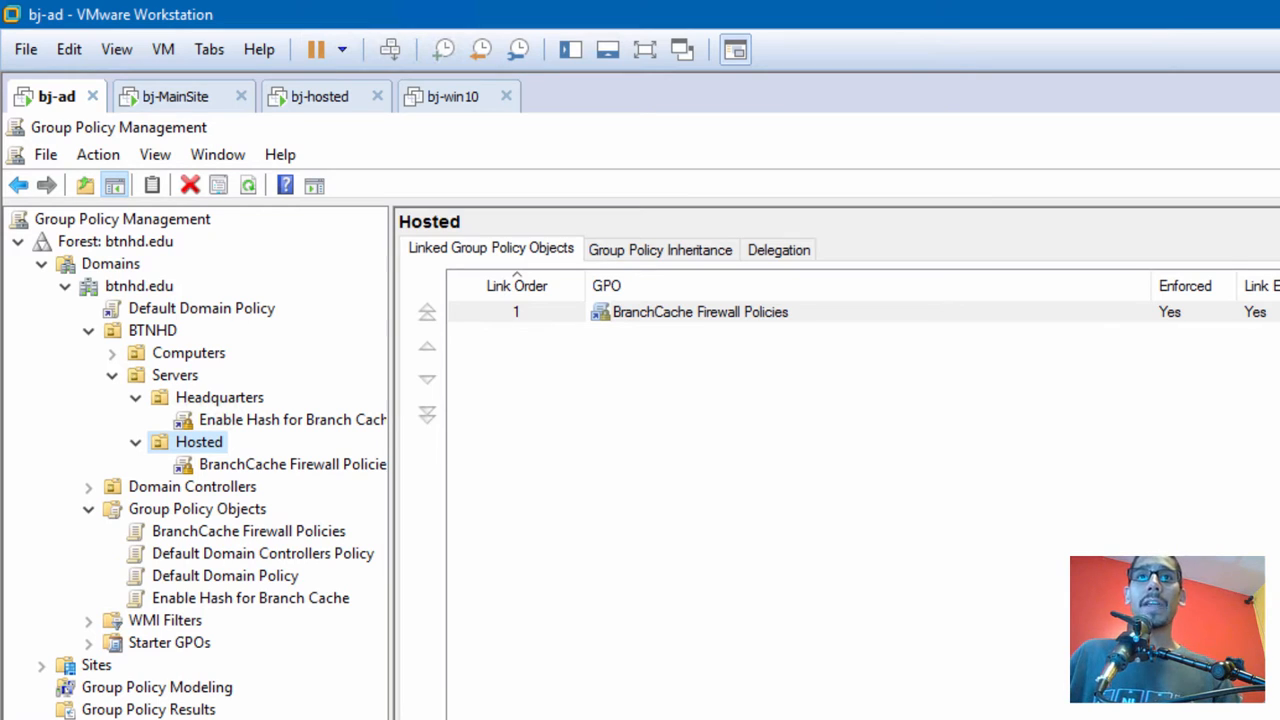
mouse_move(84, 152)
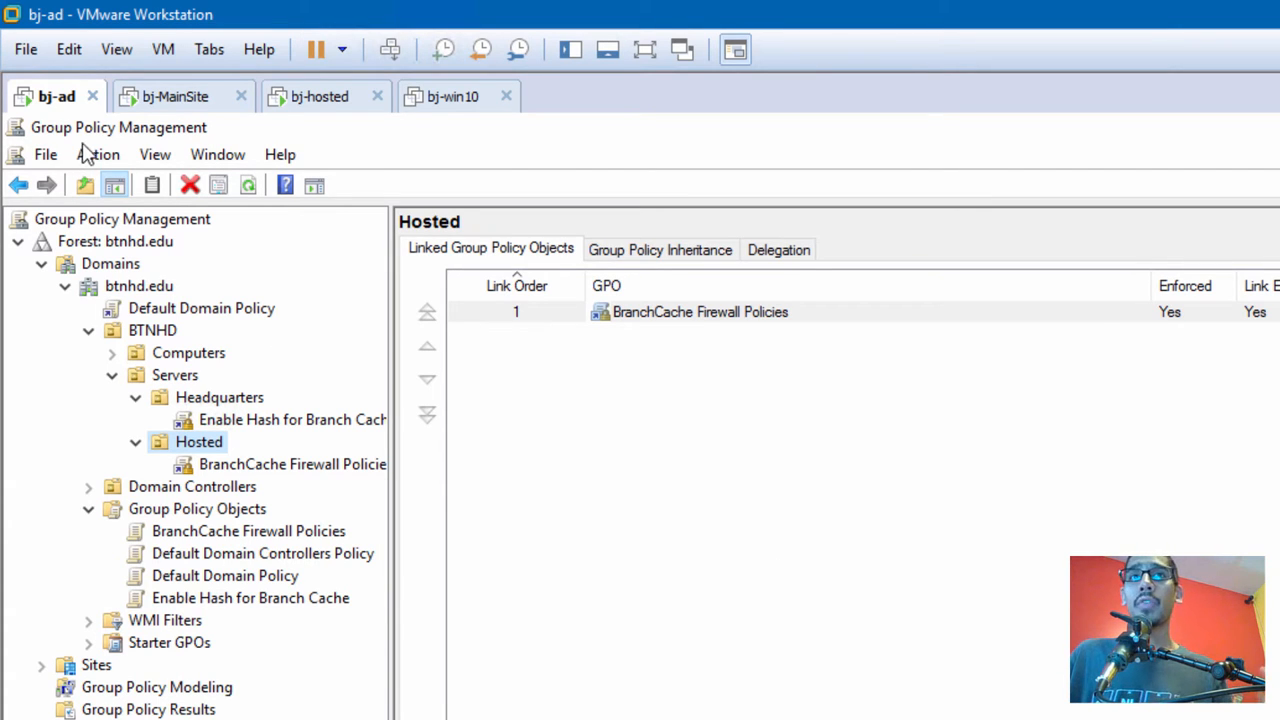
mouse_move(188, 404)
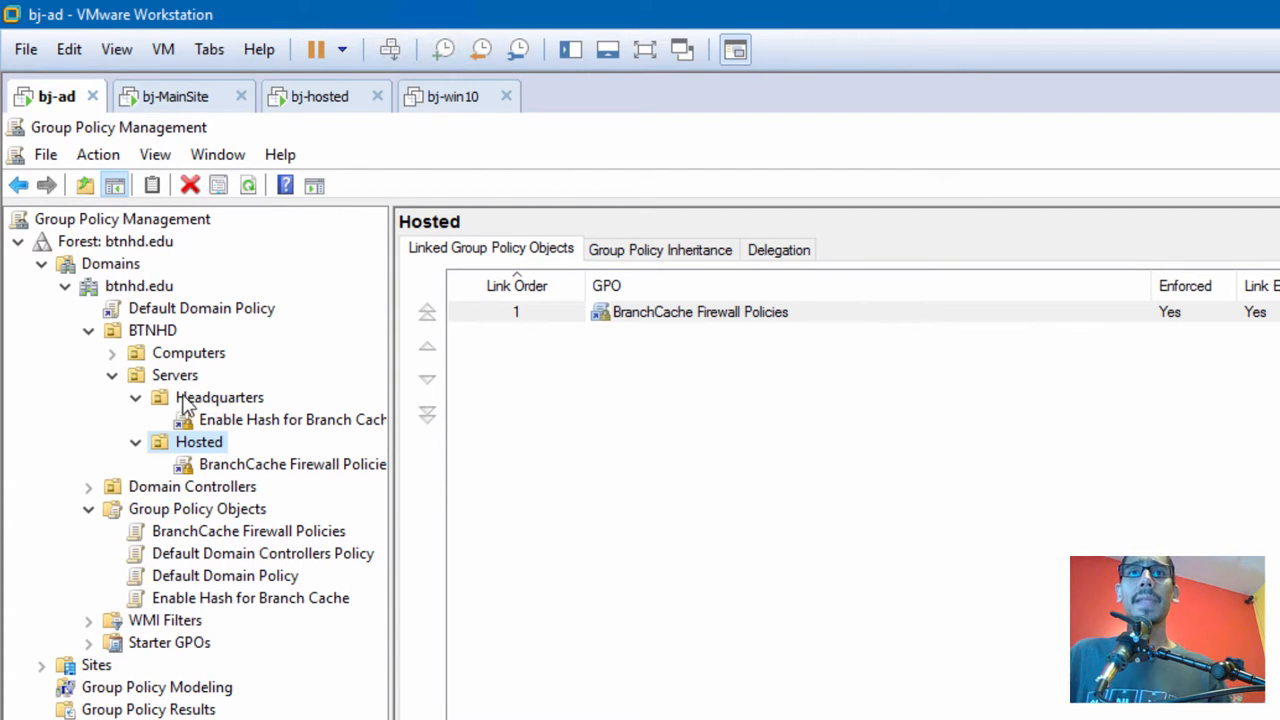
mouse_move(192, 520)
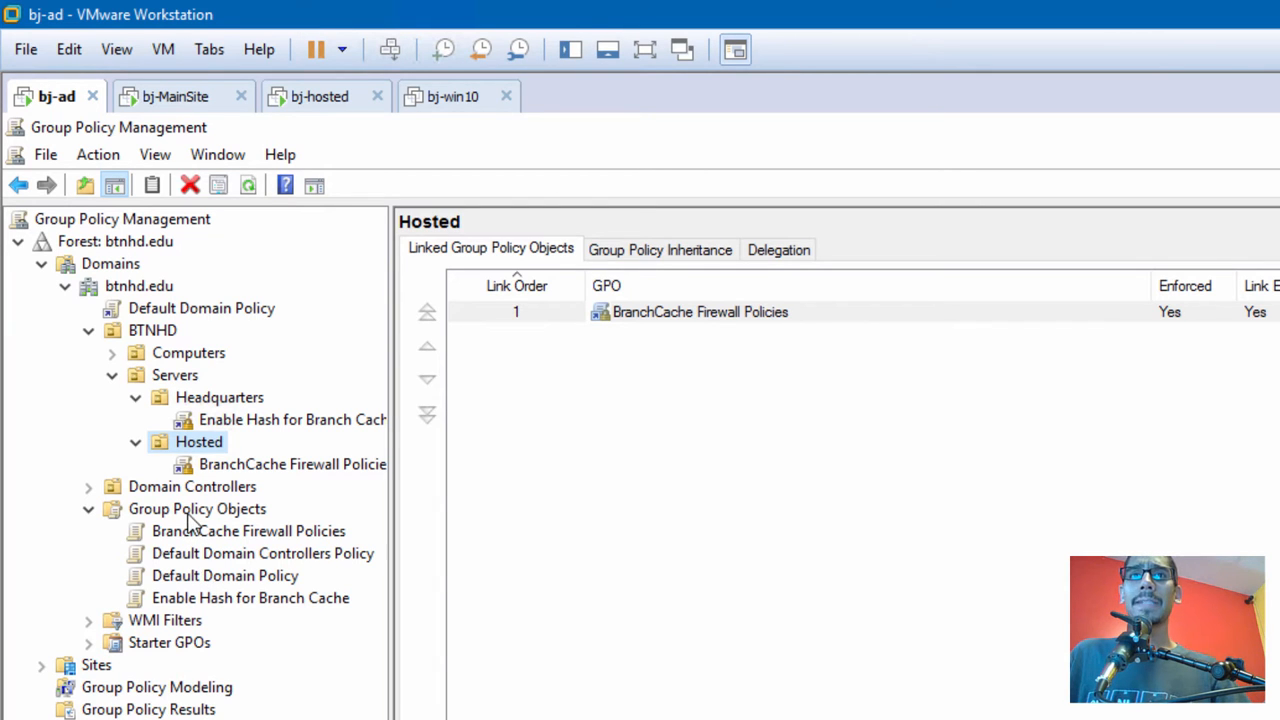
Step: Create a new GPO named 'BranchCache Client PC Hosted Mode Policy' under Group Policy Objects
right_click(196, 510)
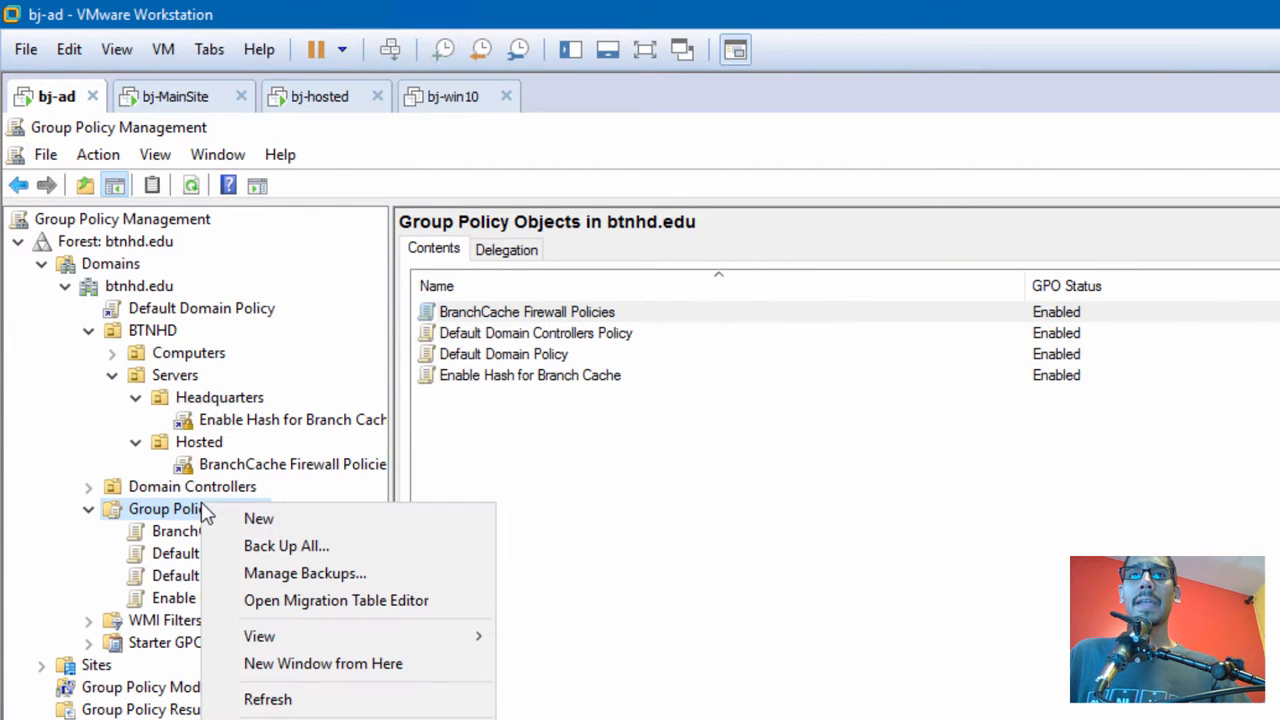
left_click(258, 518)
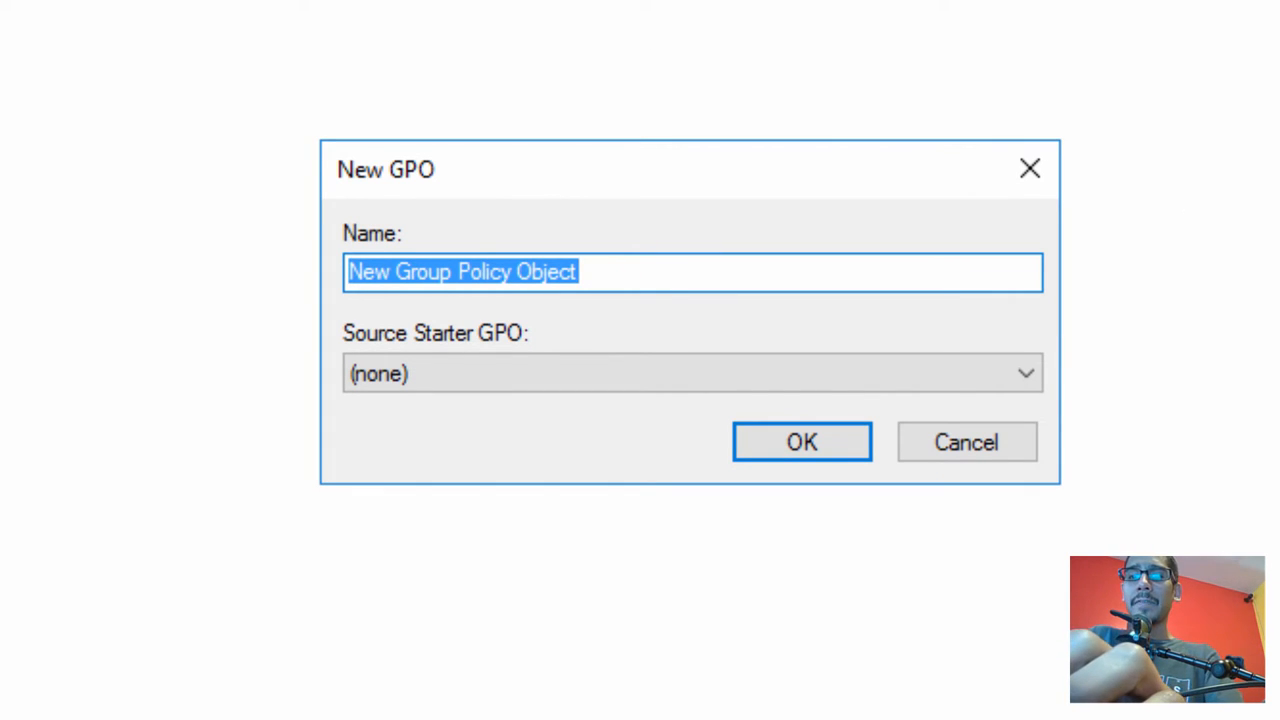
type("B")
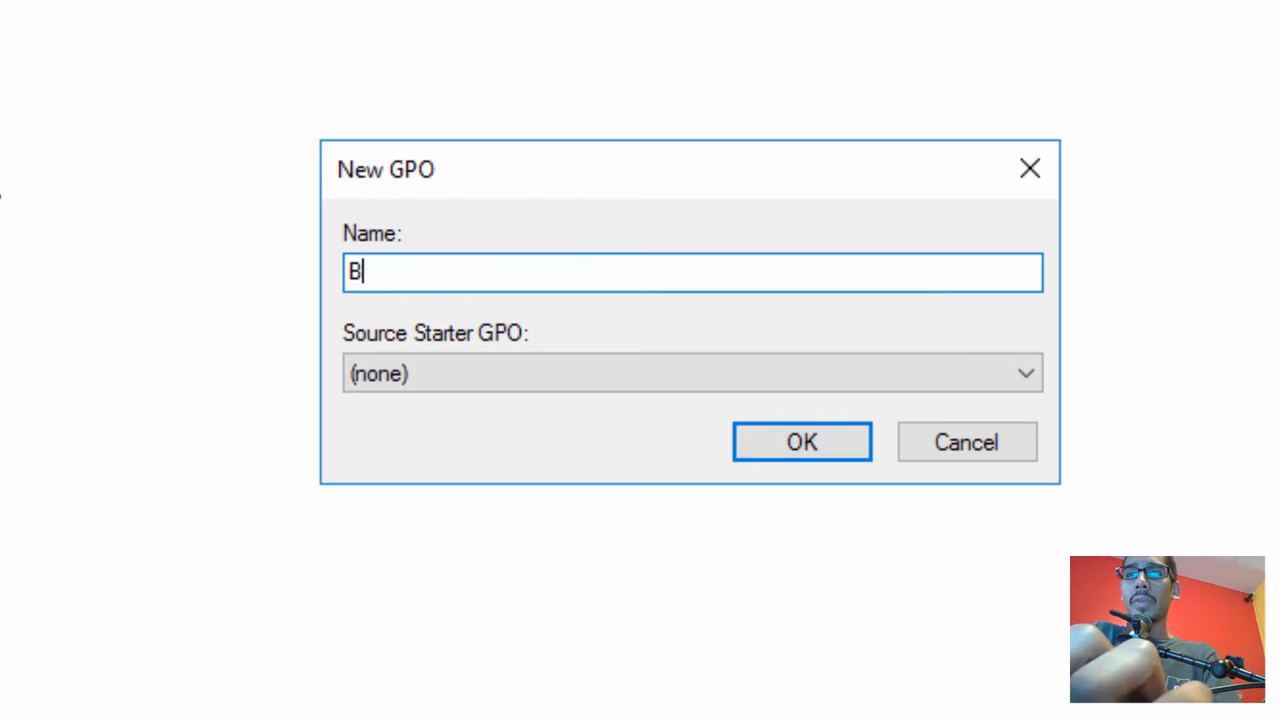
type("ranchC")
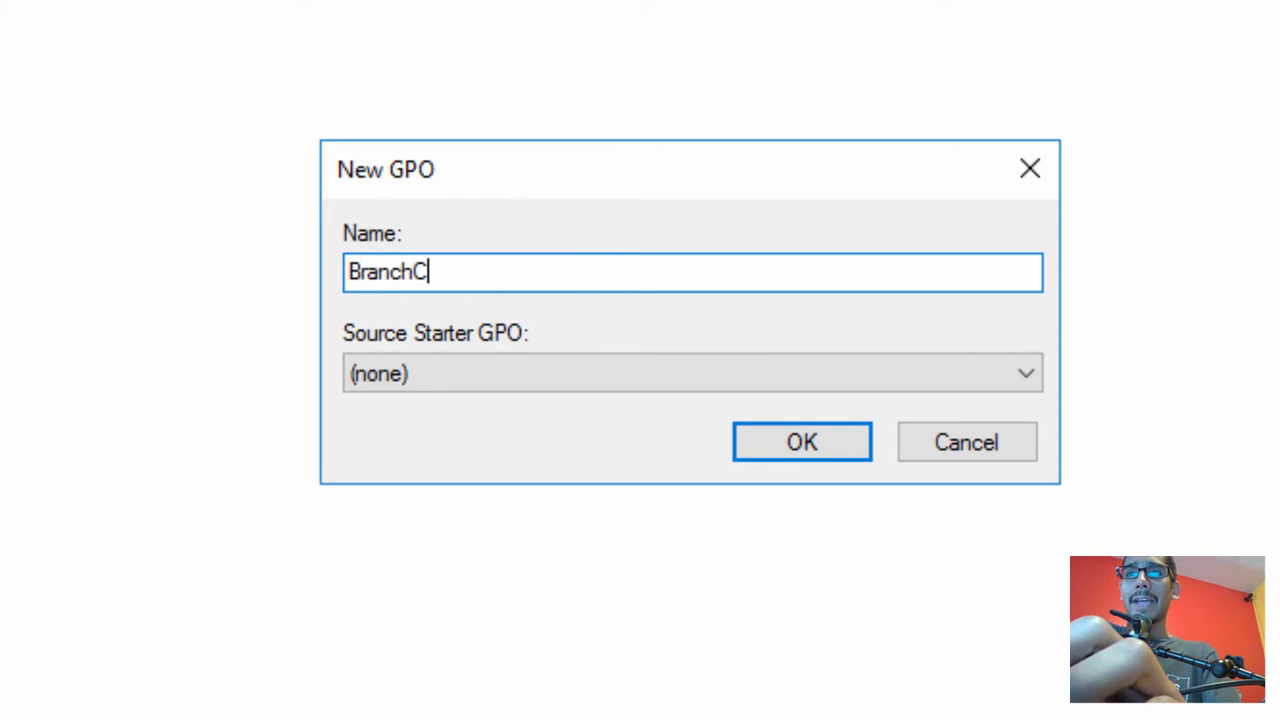
left_click(800, 442)
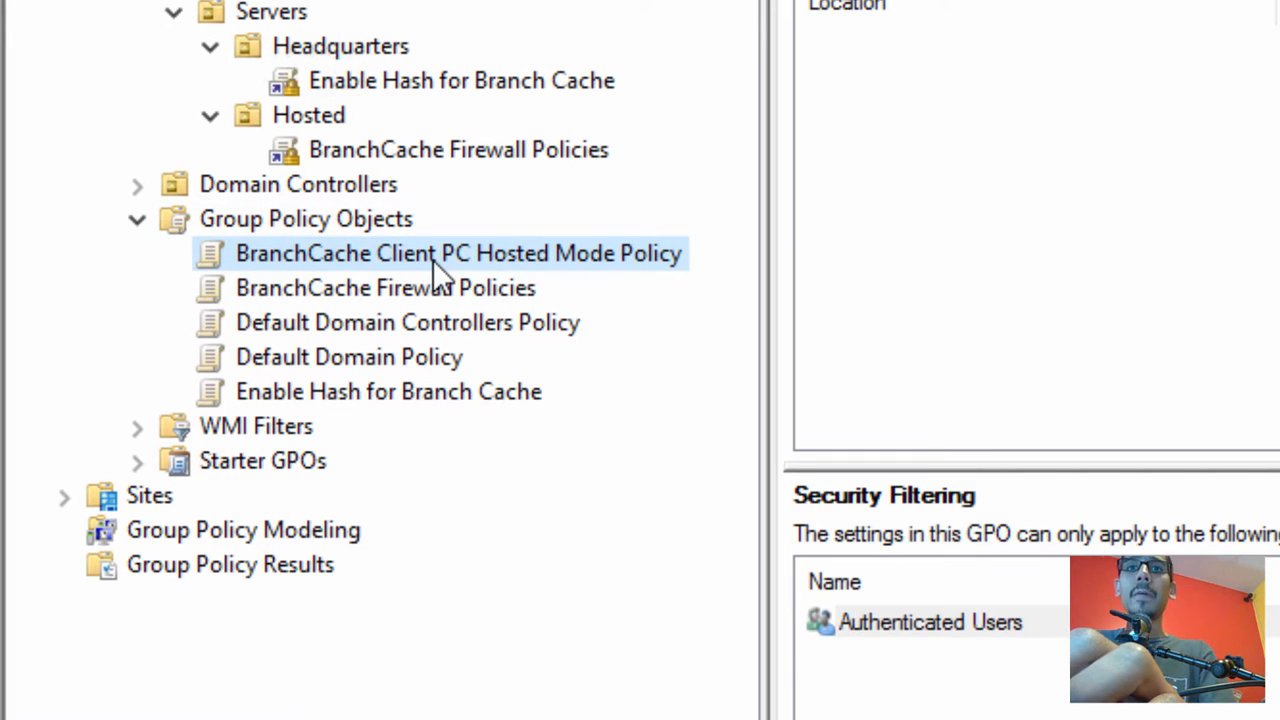
Step: Edit the new GPO and navigate to Computer Configuration > Policies > Administrative Templates > Network > BranchCache
right_click(460, 252)
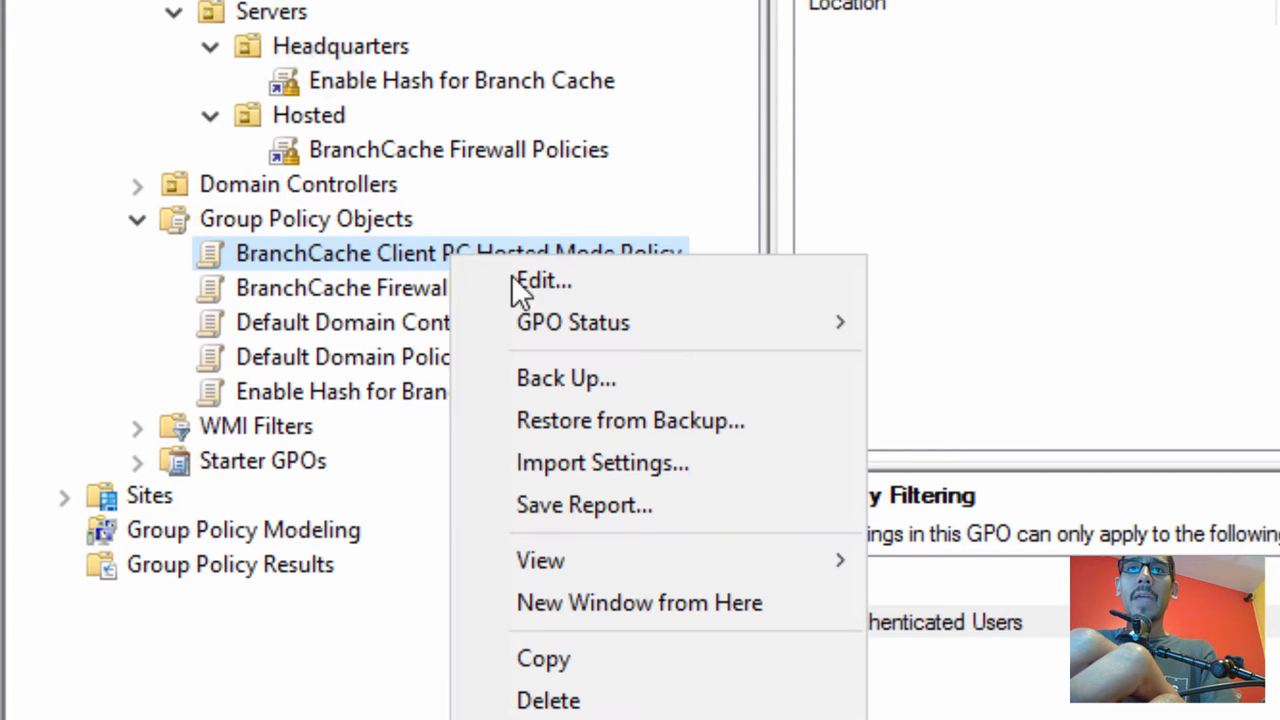
left_click(544, 280)
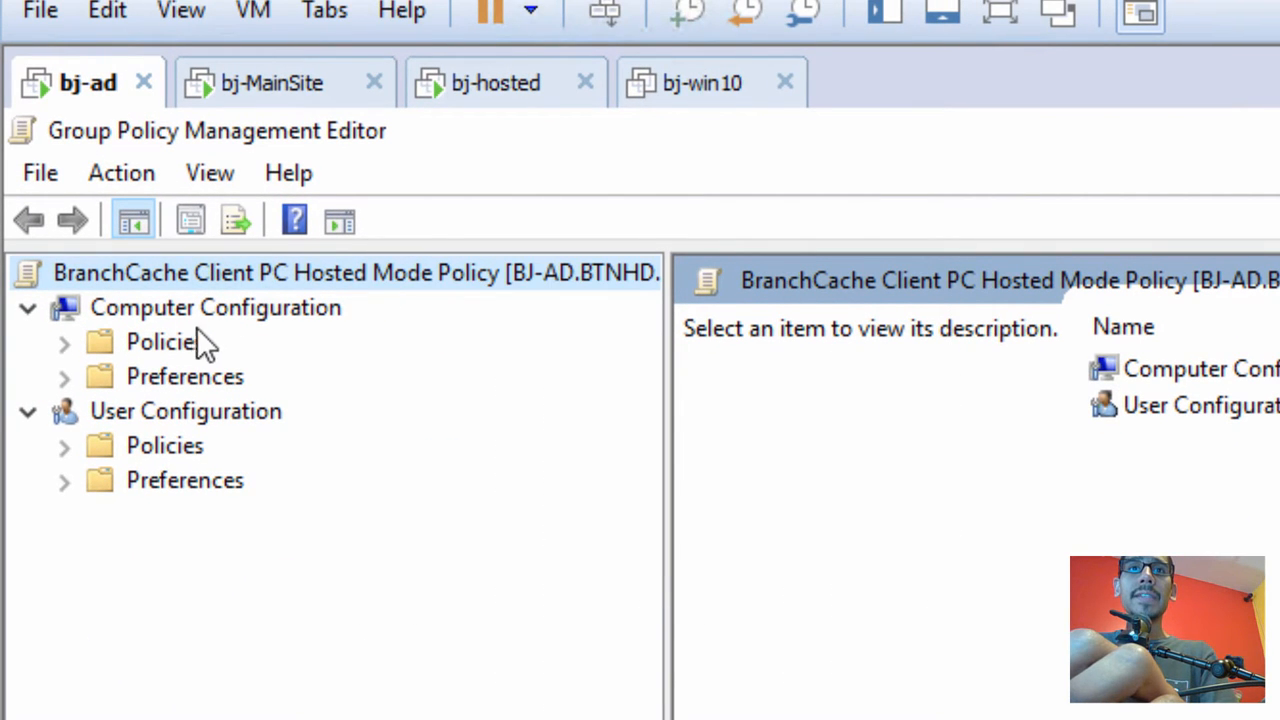
left_click(216, 308)
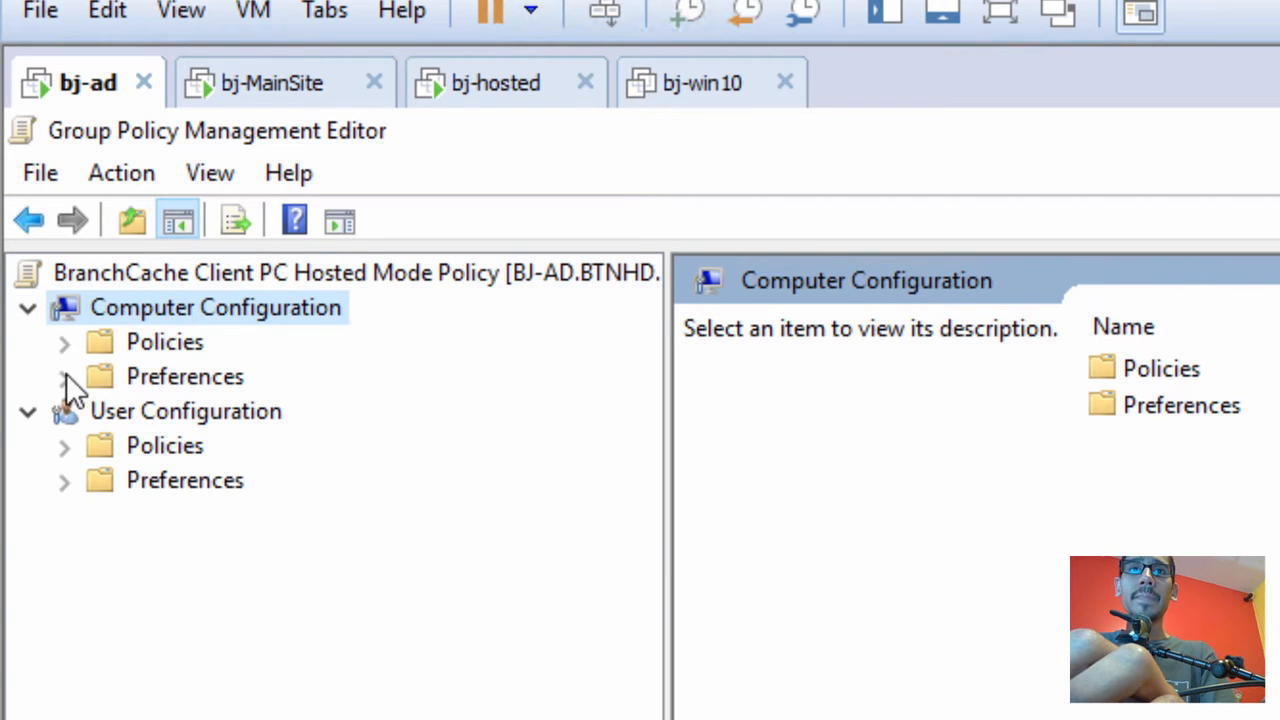
left_click(64, 340)
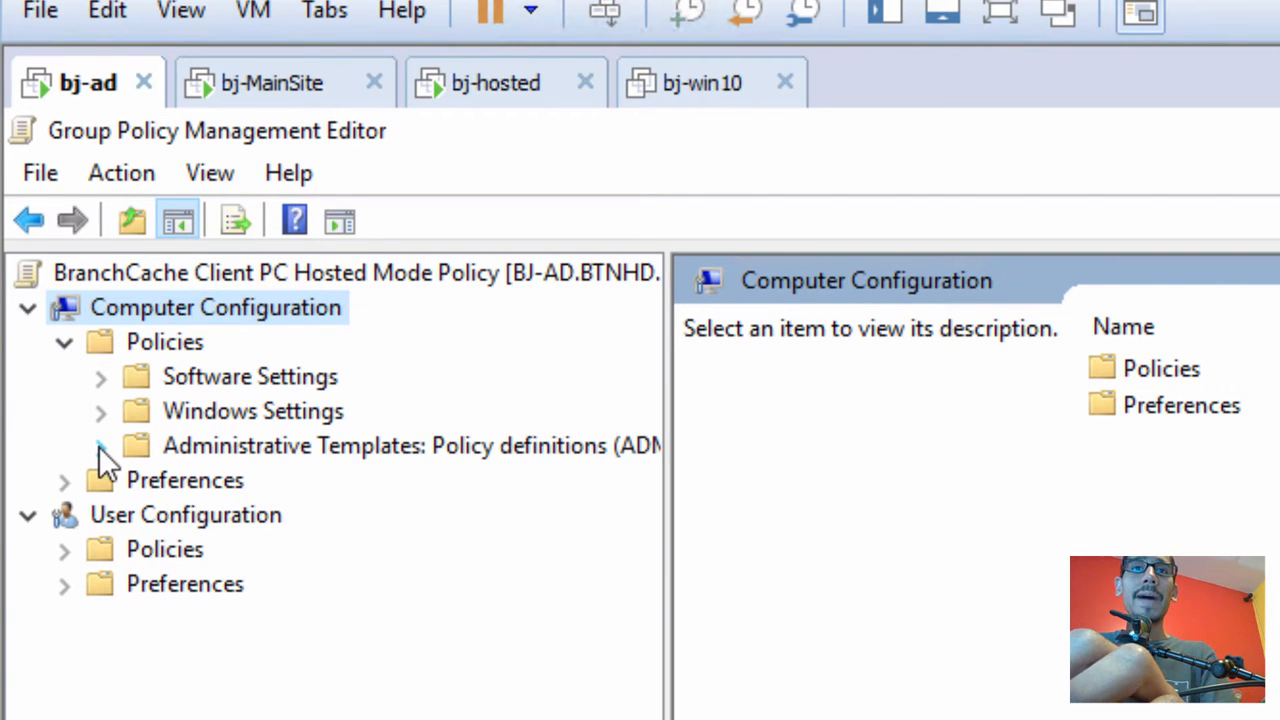
left_click(100, 444)
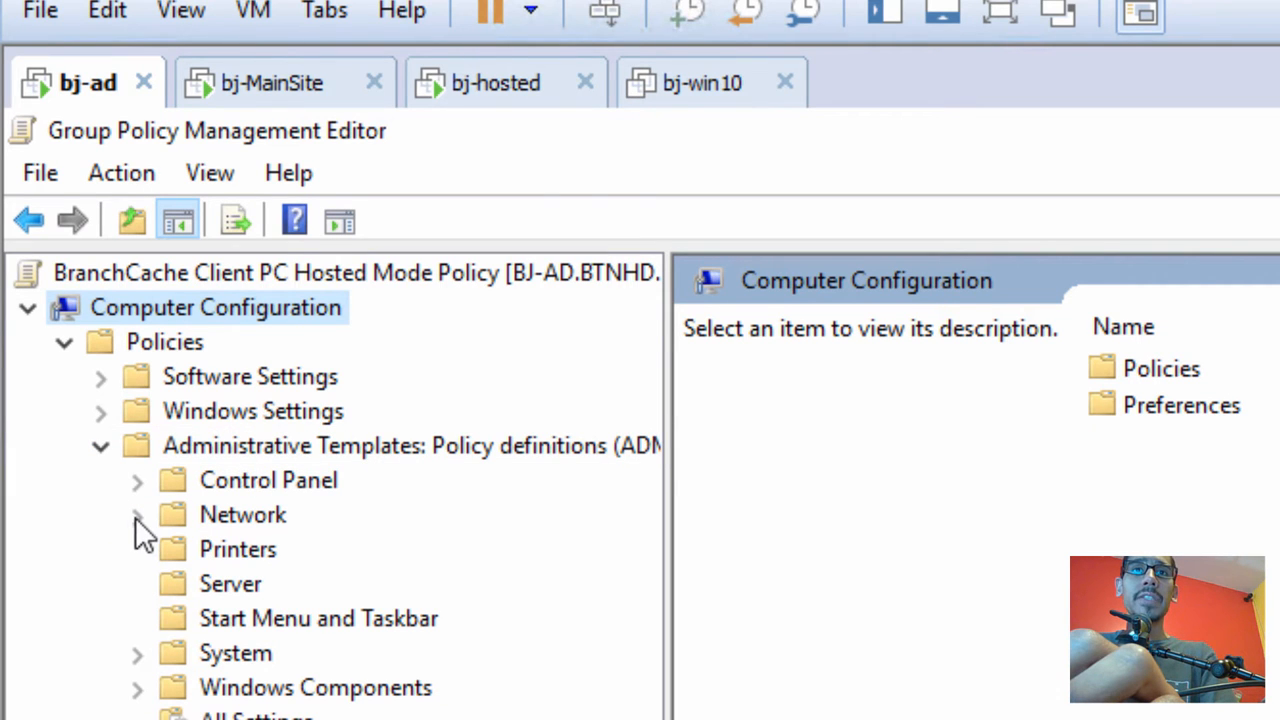
left_click(136, 514)
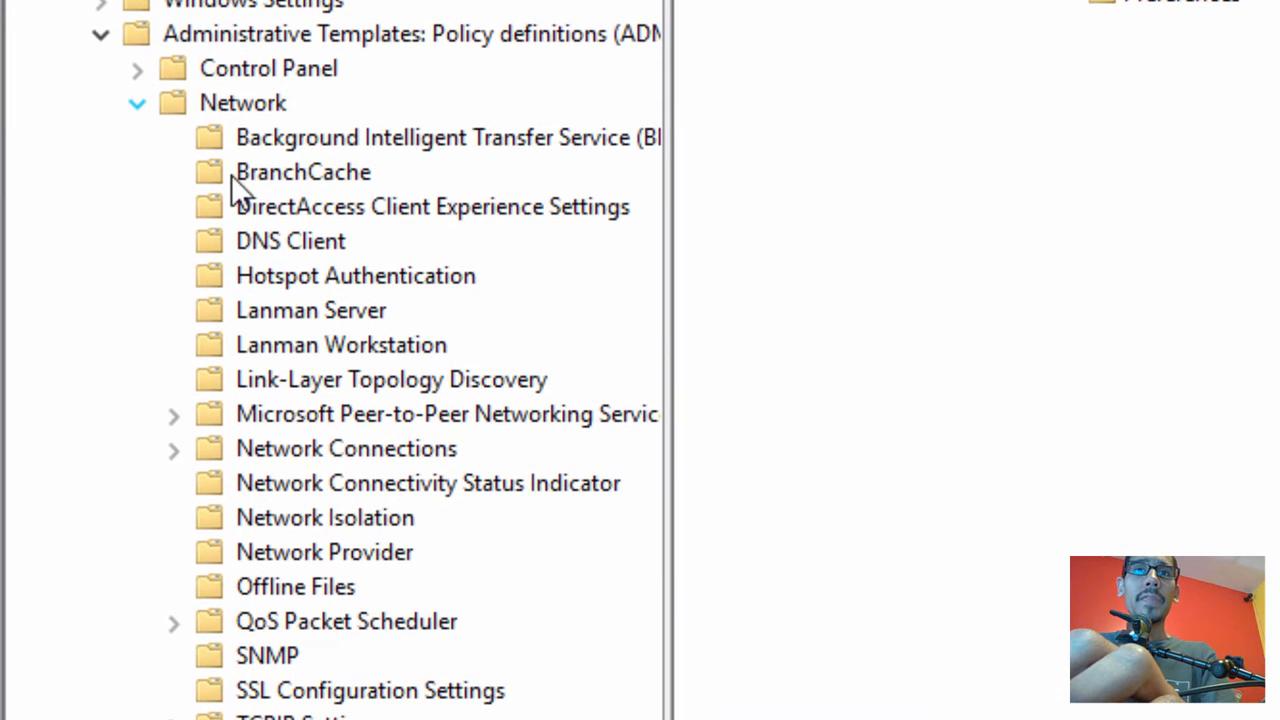
mouse_move(310, 190)
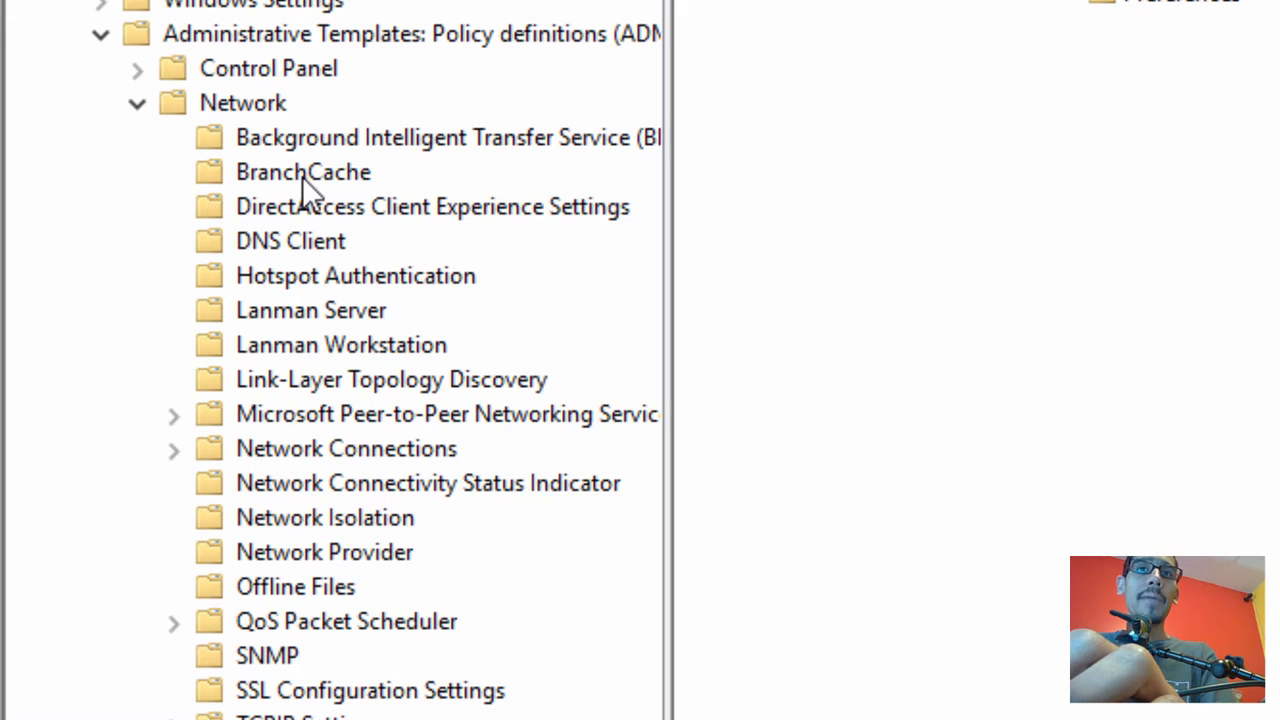
left_click(304, 172)
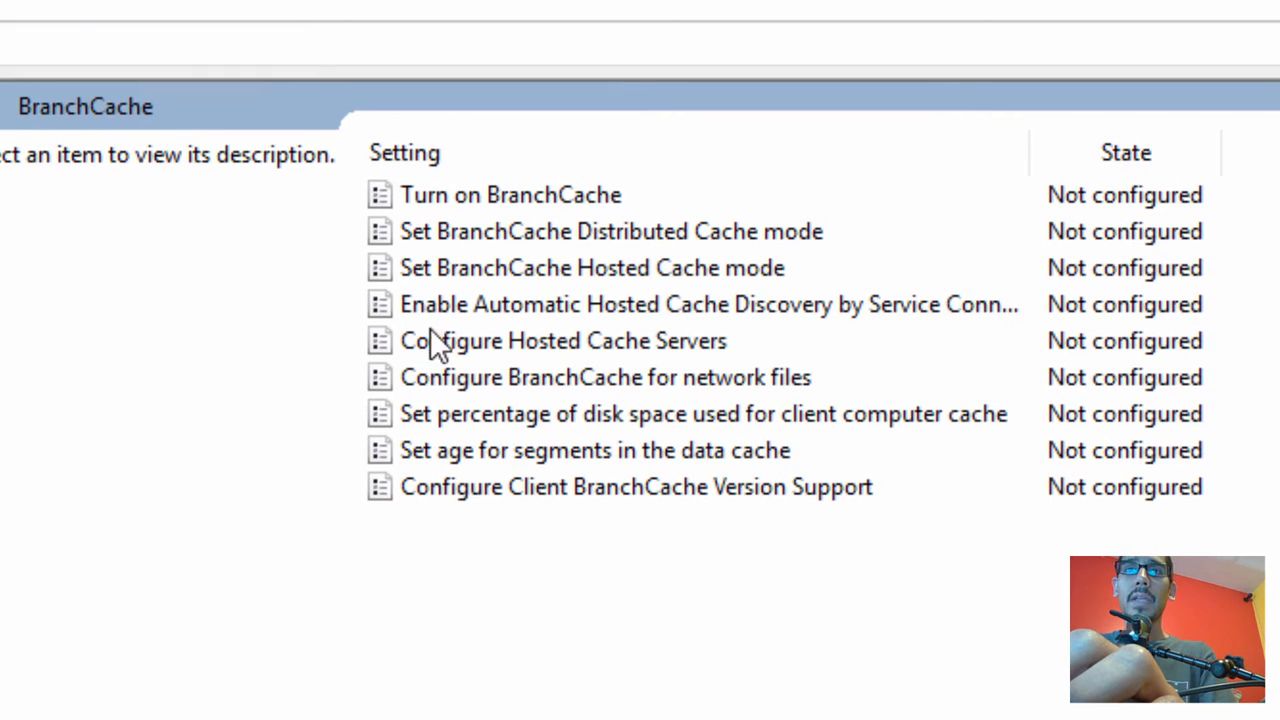
Step: Enable Turn on BranchCache and Automatic Hosted Cache Discovery by Service Connection Point
left_click(510, 194)
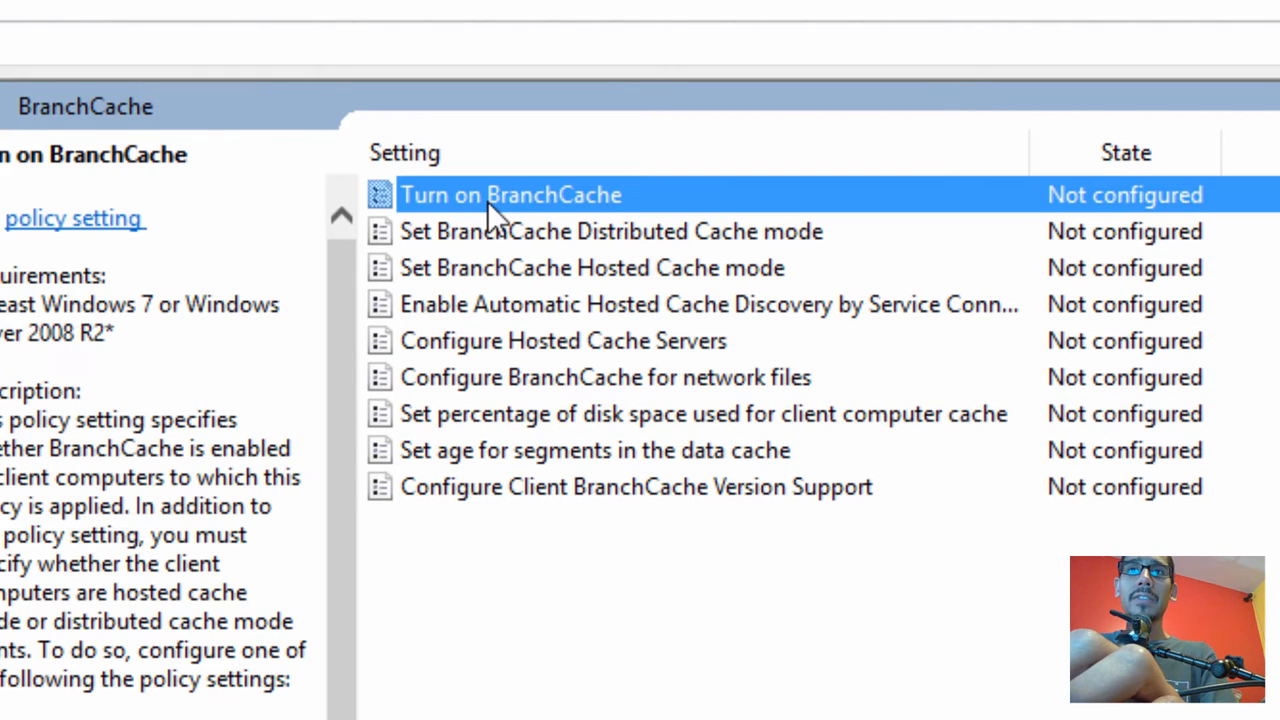
double_click(510, 194)
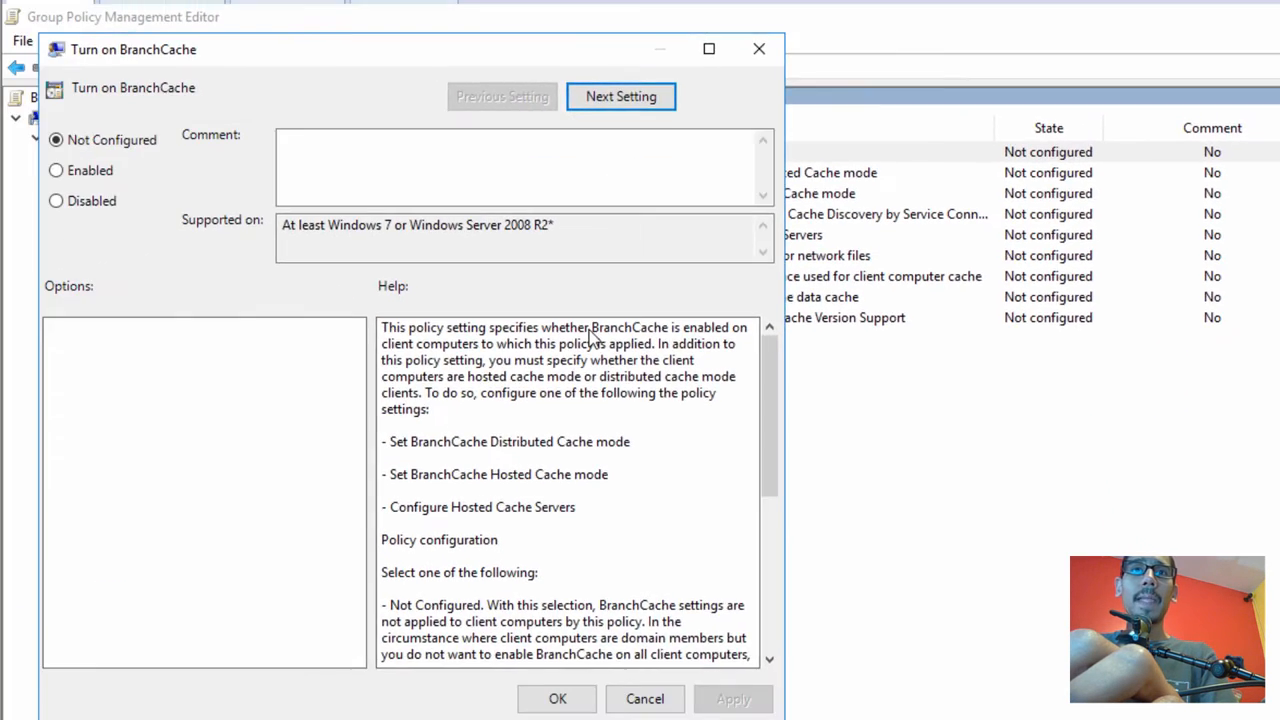
left_click(56, 170)
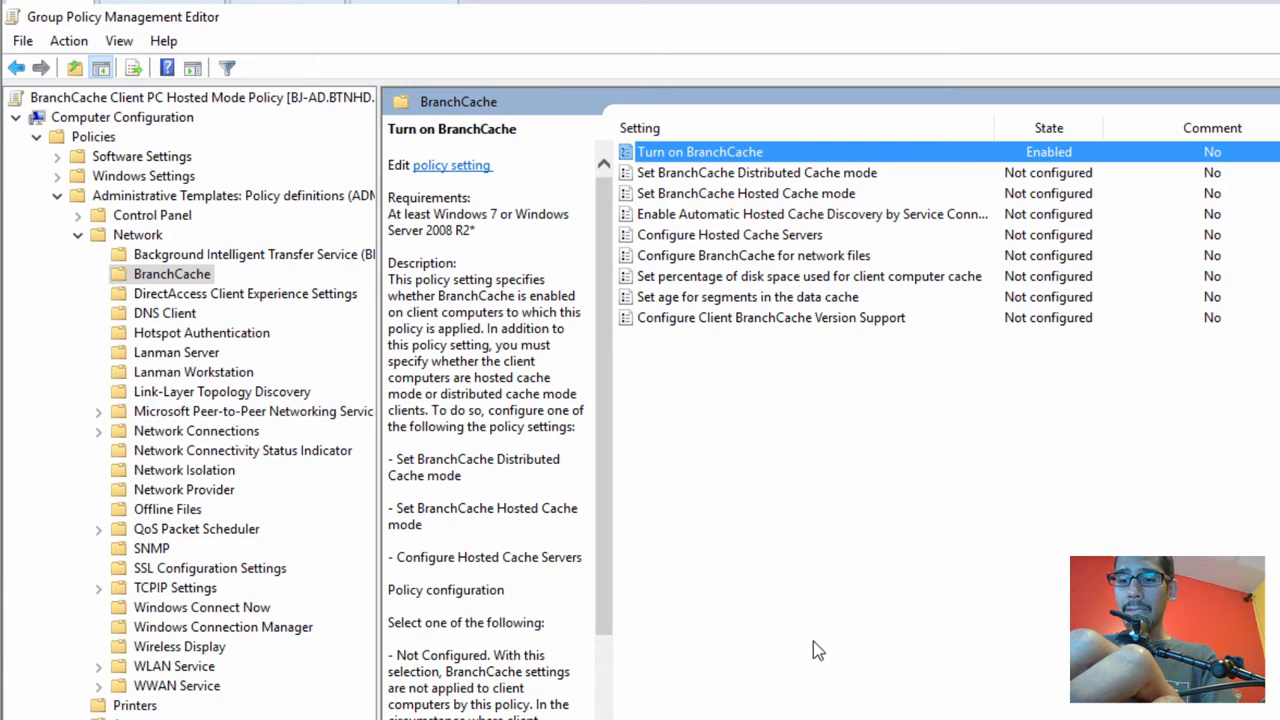
mouse_move(778, 258)
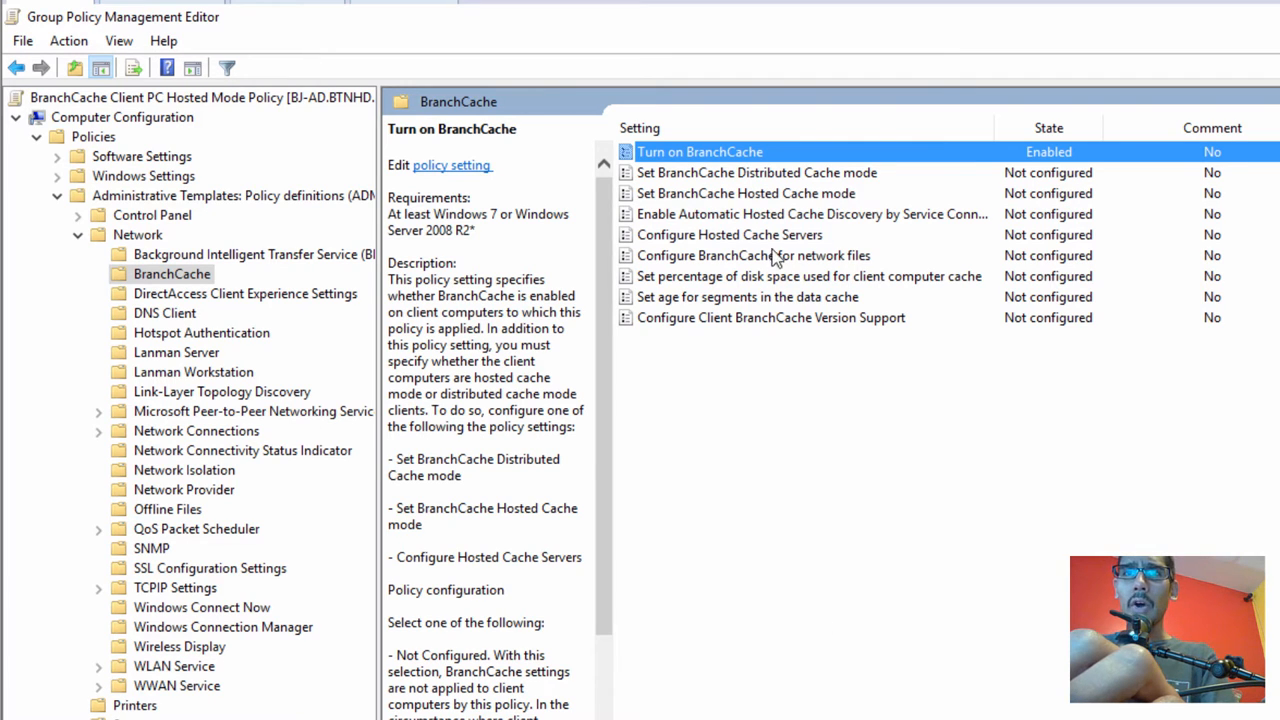
mouse_move(1004, 210)
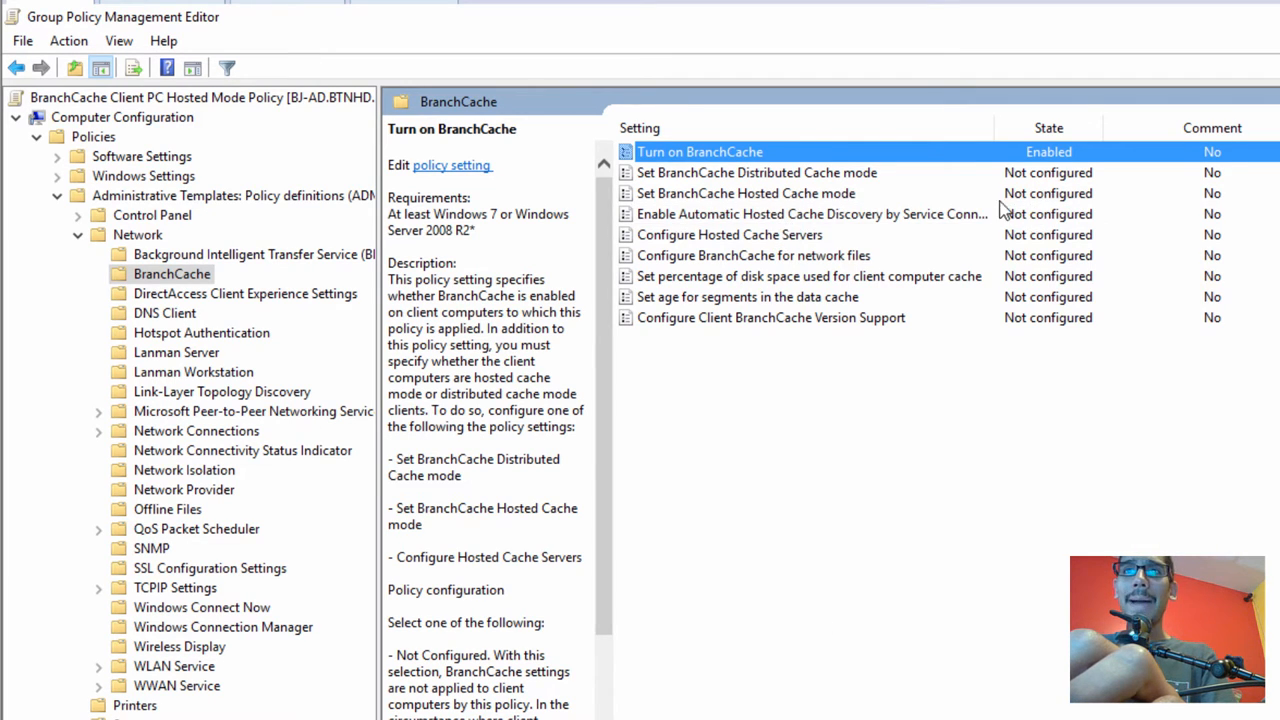
mouse_move(810, 214)
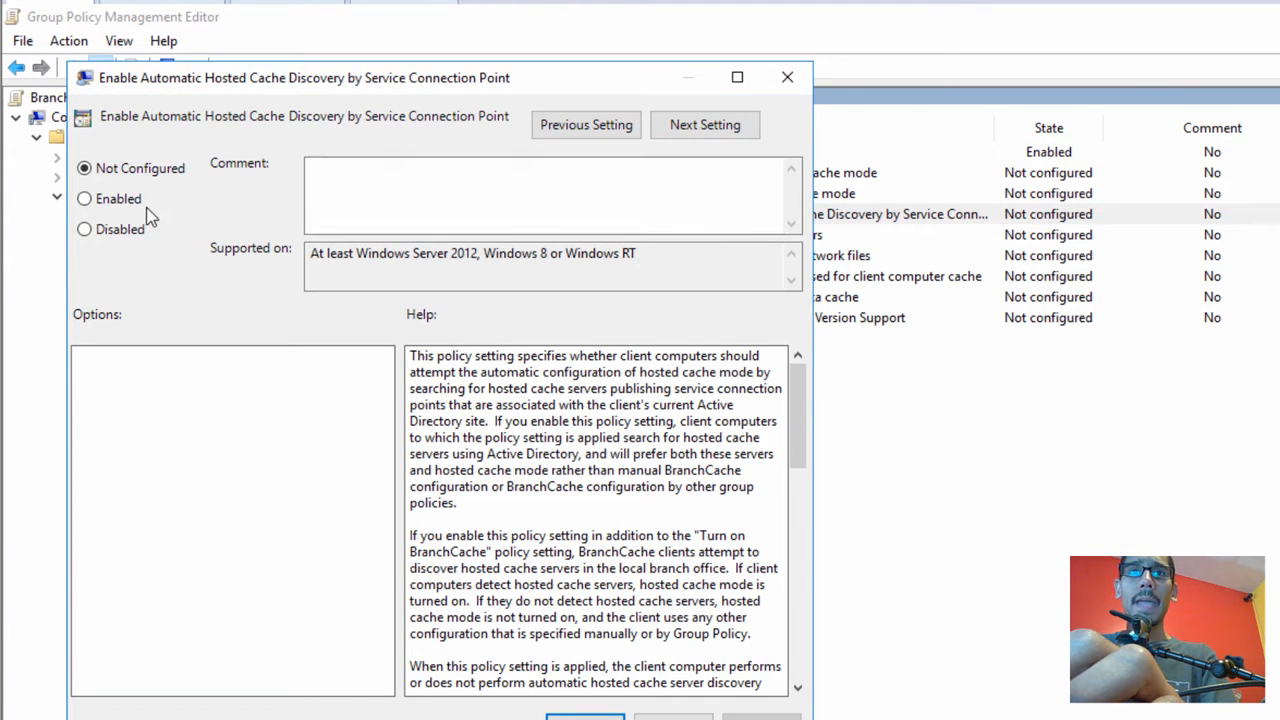
left_click(84, 198)
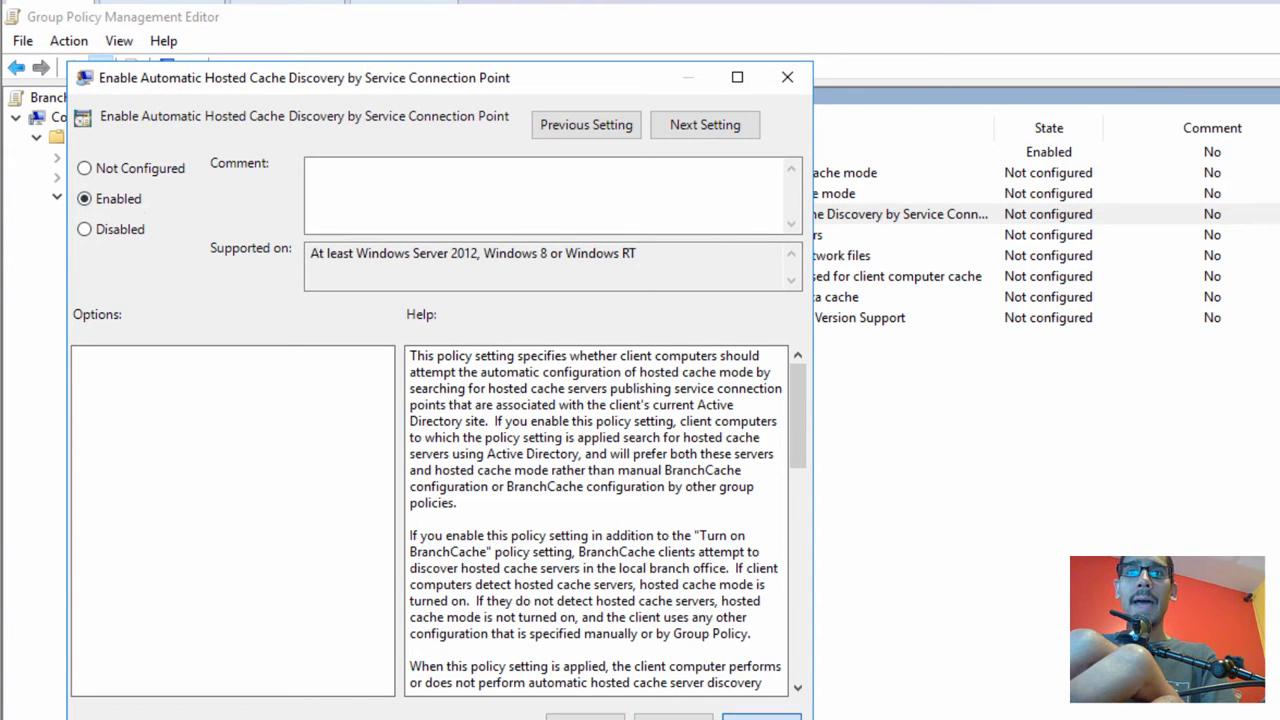
left_click(788, 76)
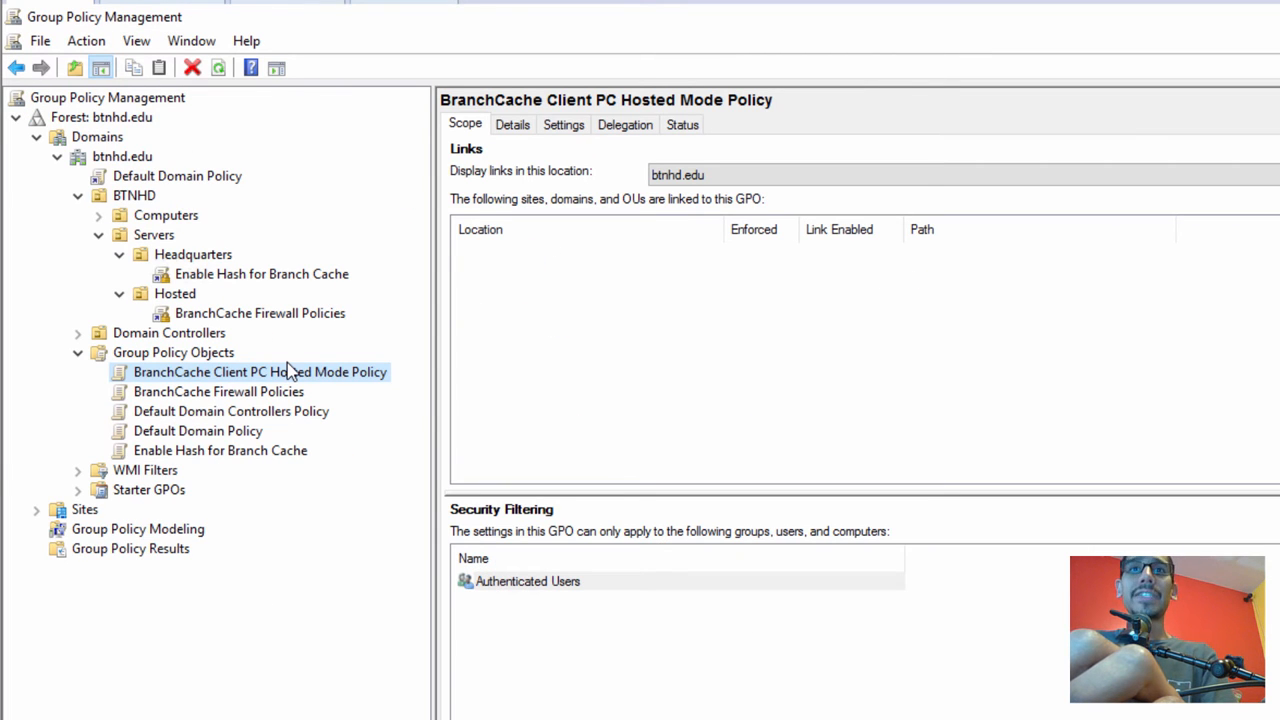
mouse_move(184, 238)
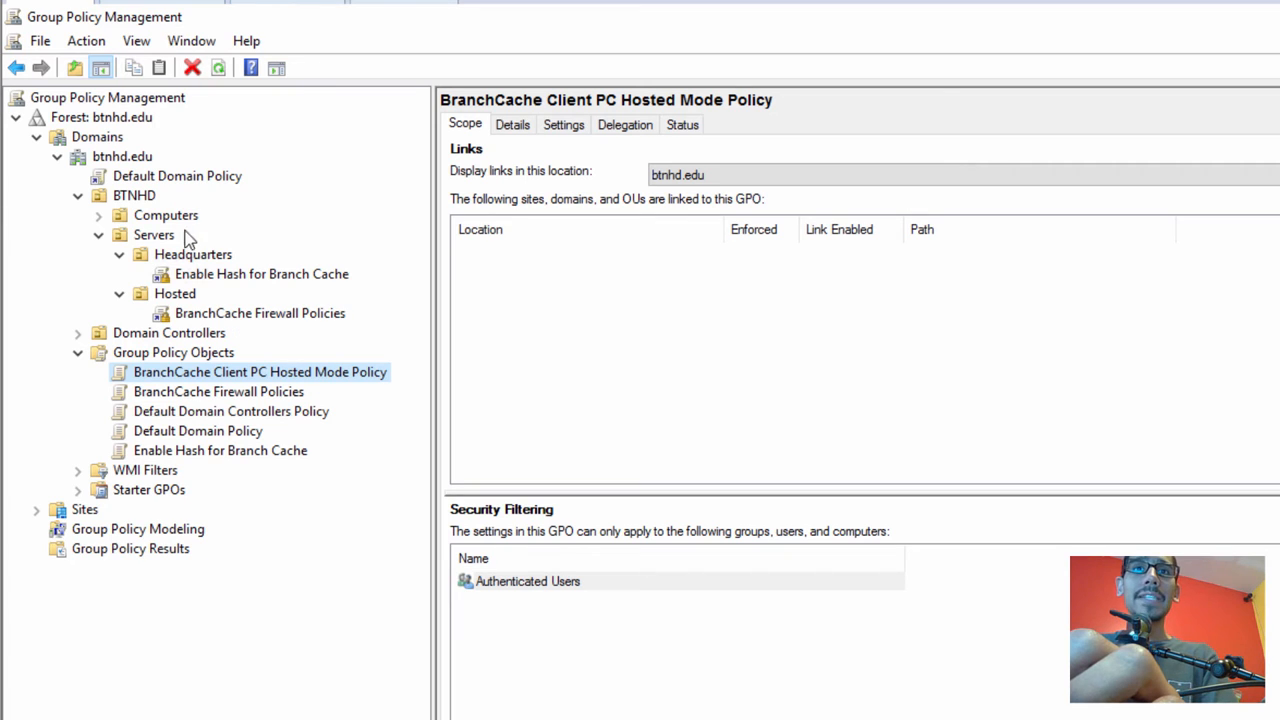
Step: Link the existing BranchCache Client PC Hosted Mode Policy GPO to the Computers OU
left_click(164, 216)
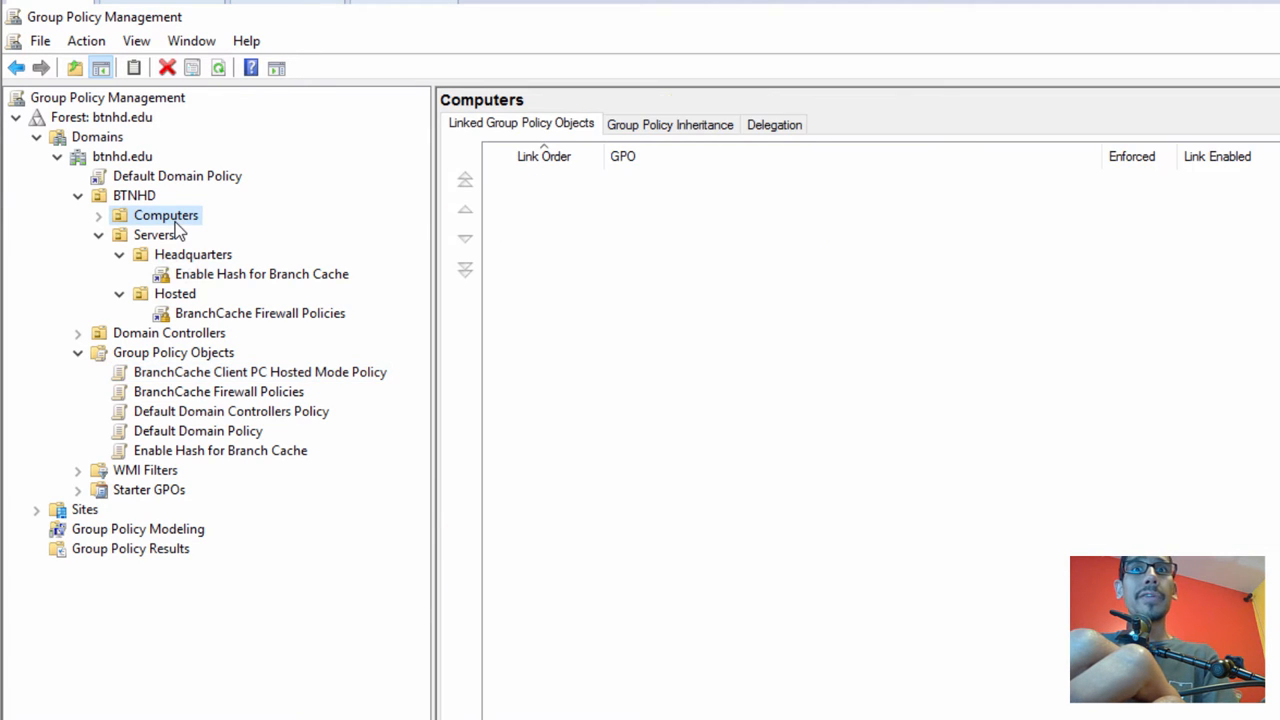
right_click(164, 216)
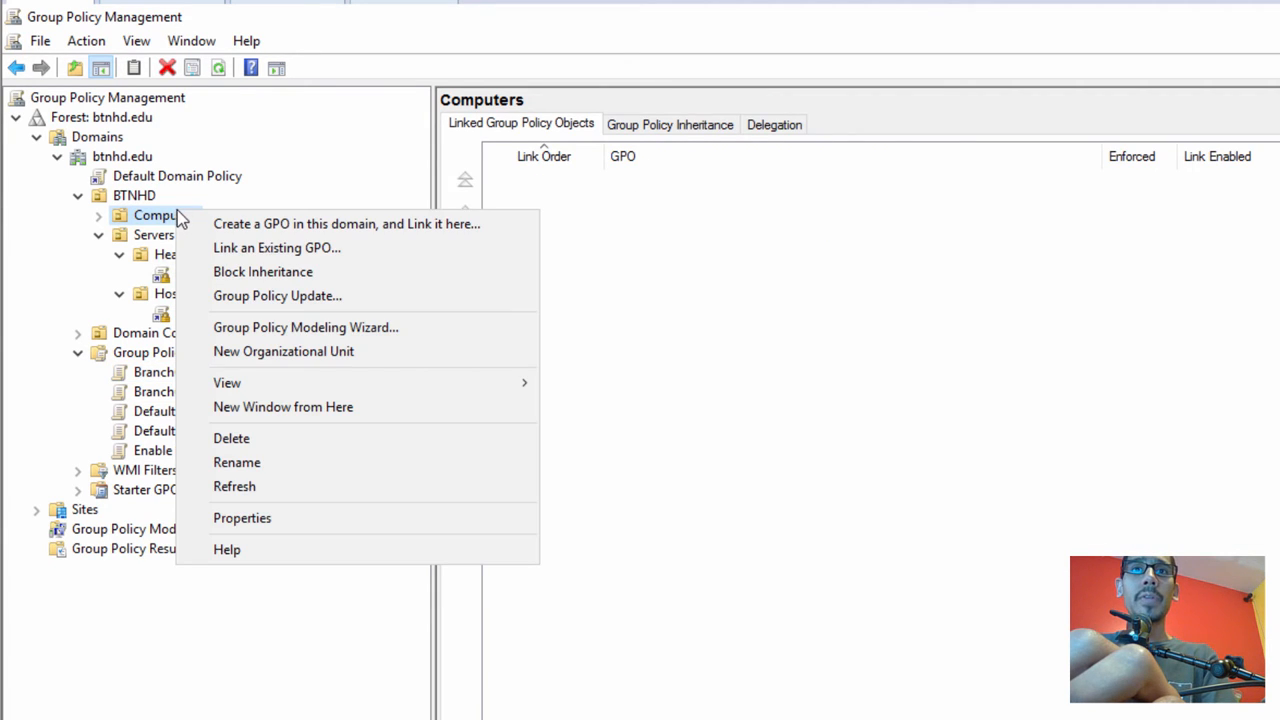
left_click(276, 248)
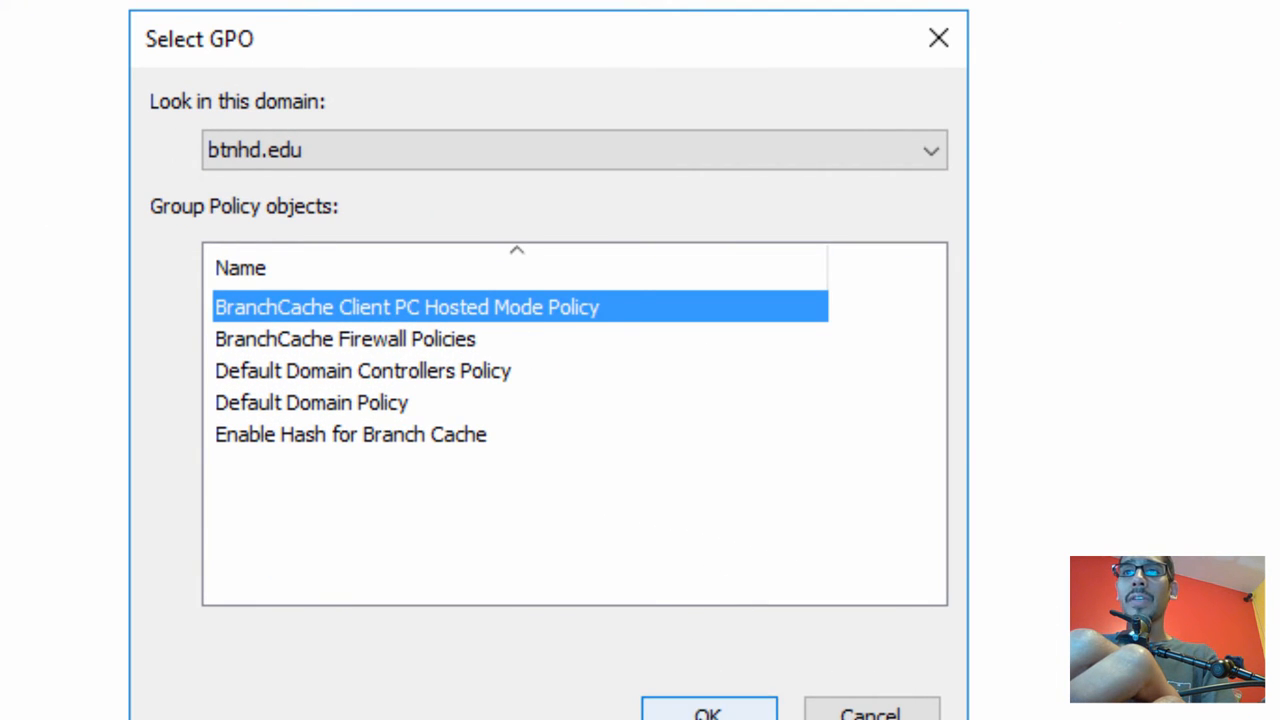
left_click(708, 712)
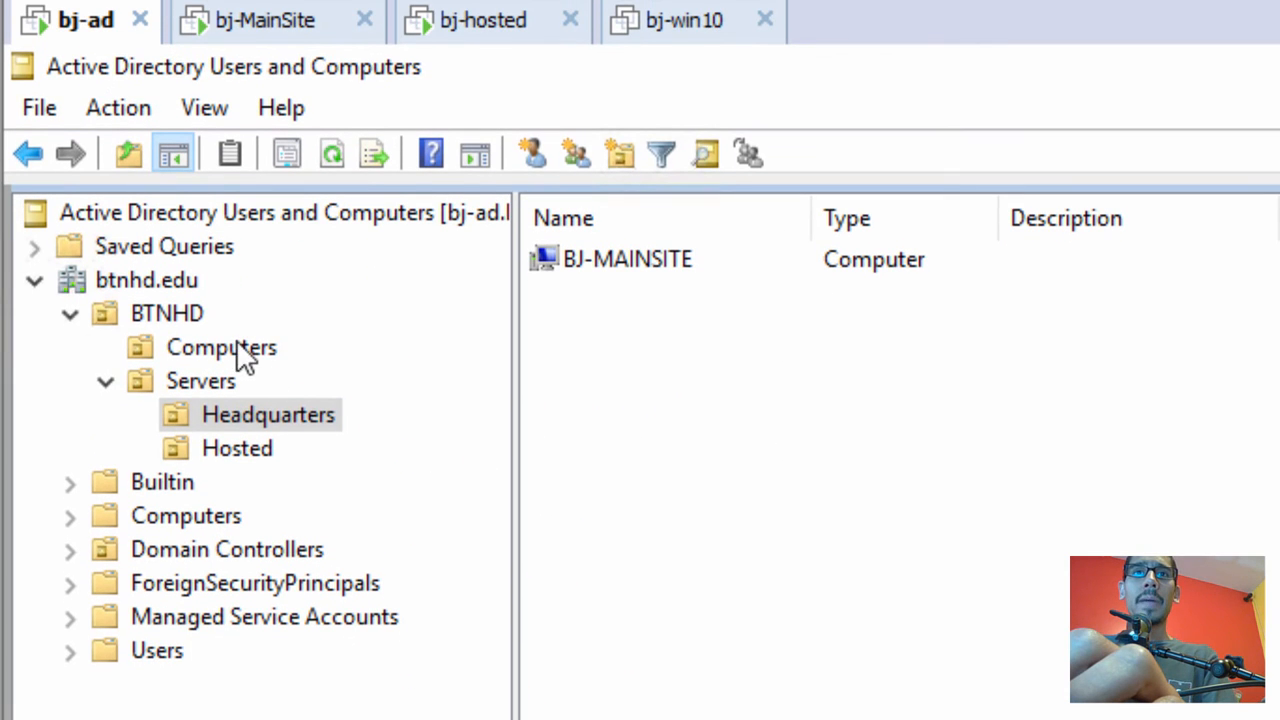
Step: Confirm the Computers OU contains the BJ-WIN10 computer account
left_click(220, 348)
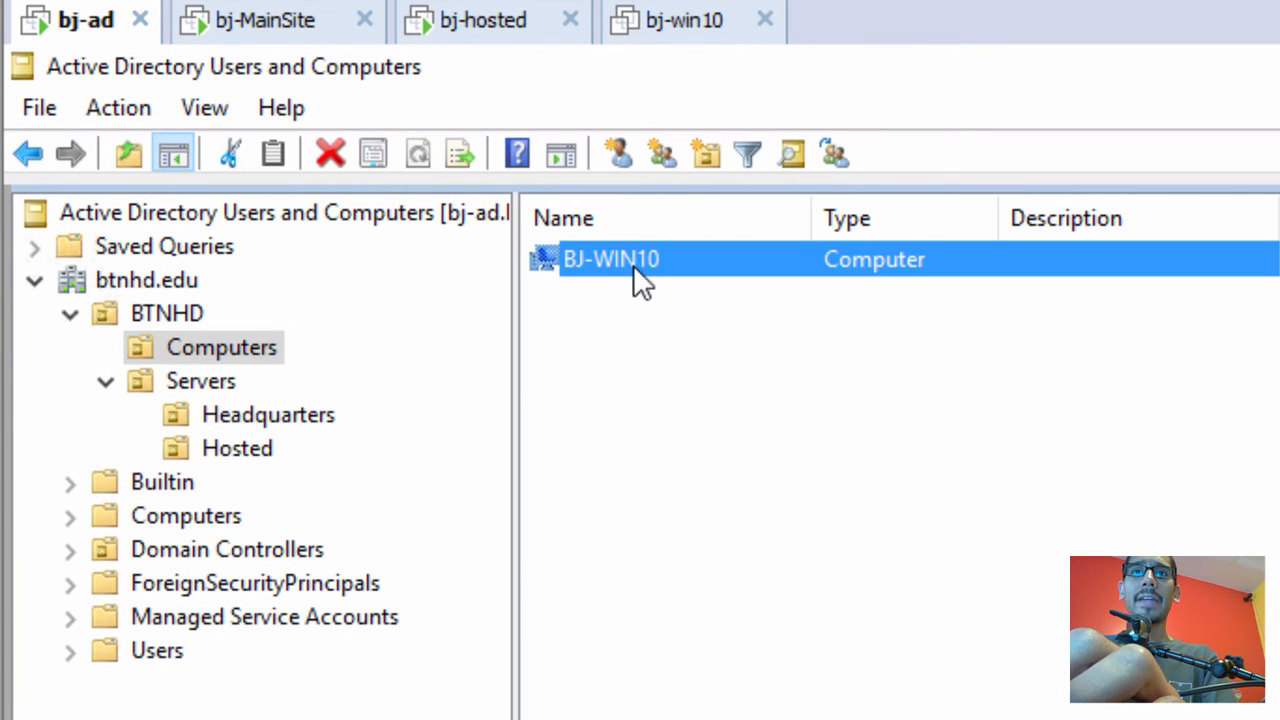
left_click(692, 20)
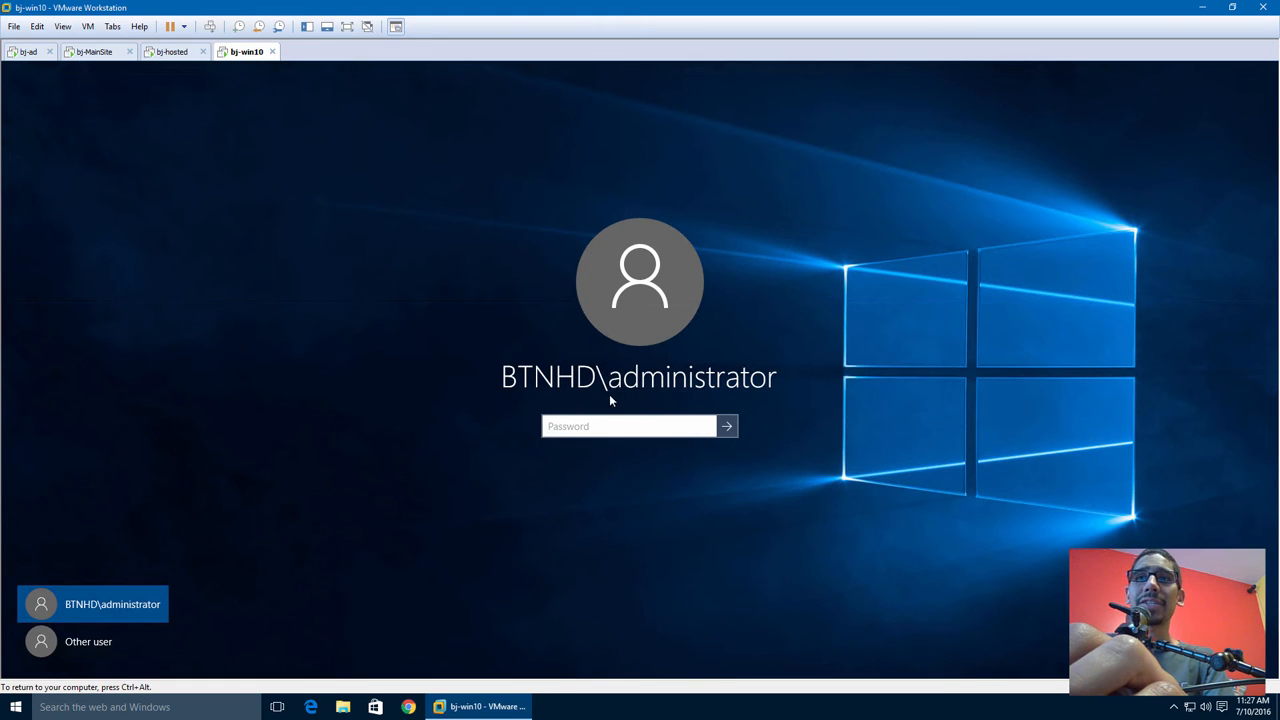
mouse_move(82, 78)
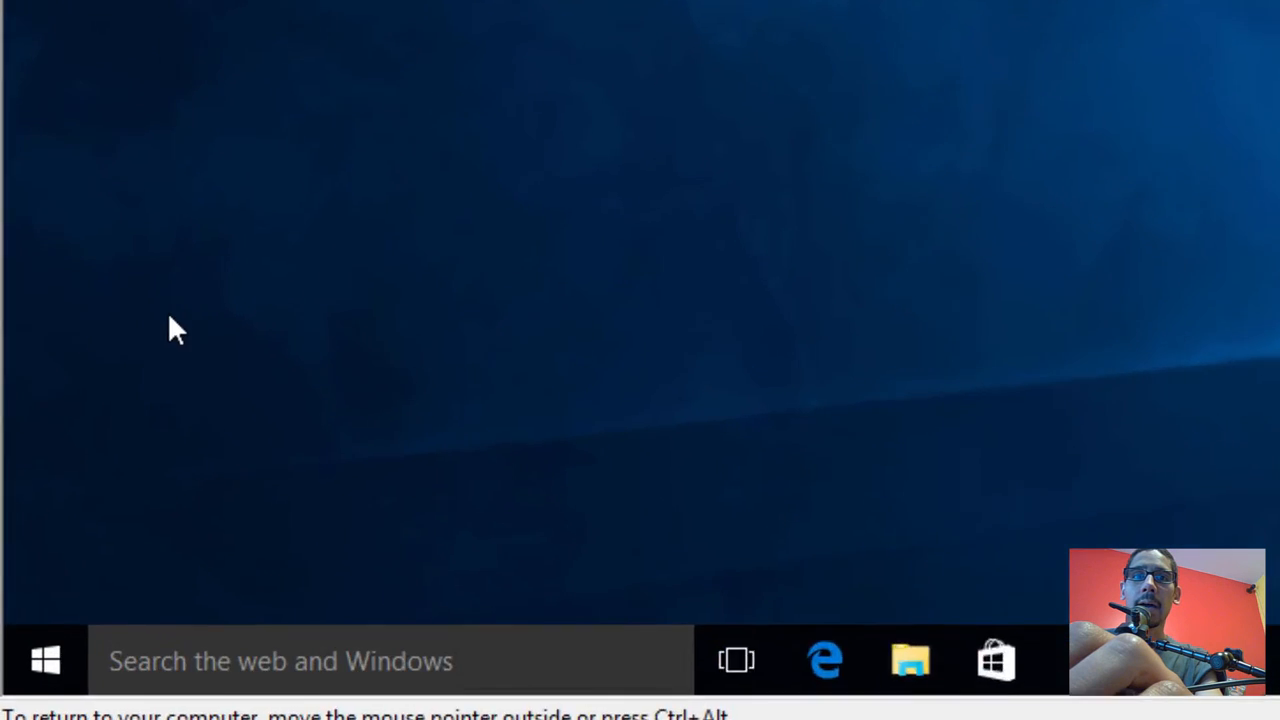
Step: Start Command Prompt (Admin) from the Start button's quick menu
right_click(44, 660)
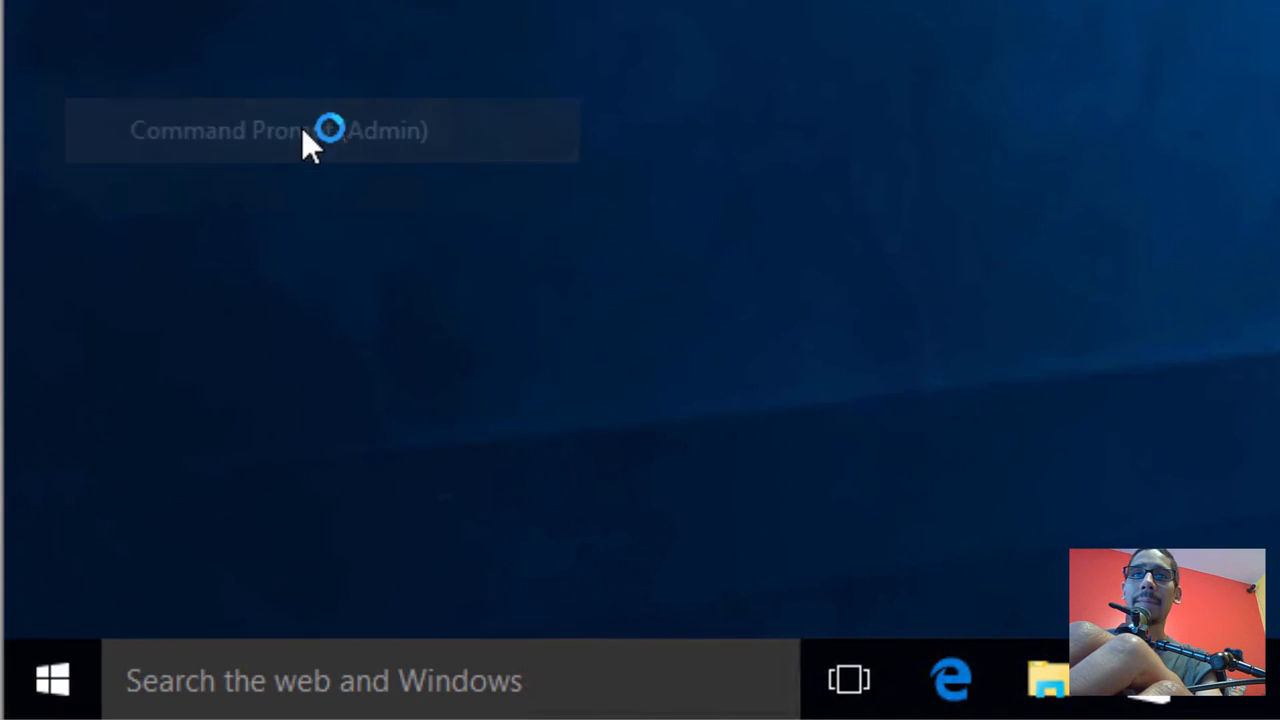
left_click(278, 130)
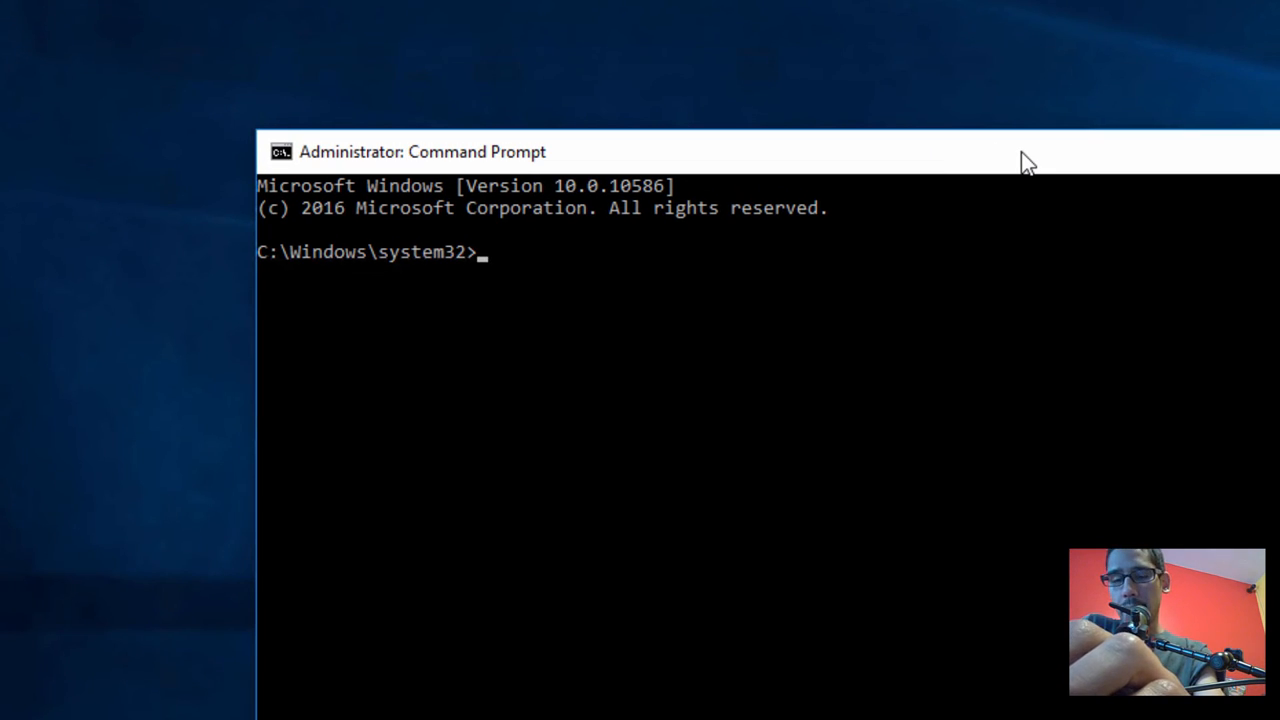
Step: Run 'netsh branchcache show status all' to check the Hosted Cache Client status
type("netsh")
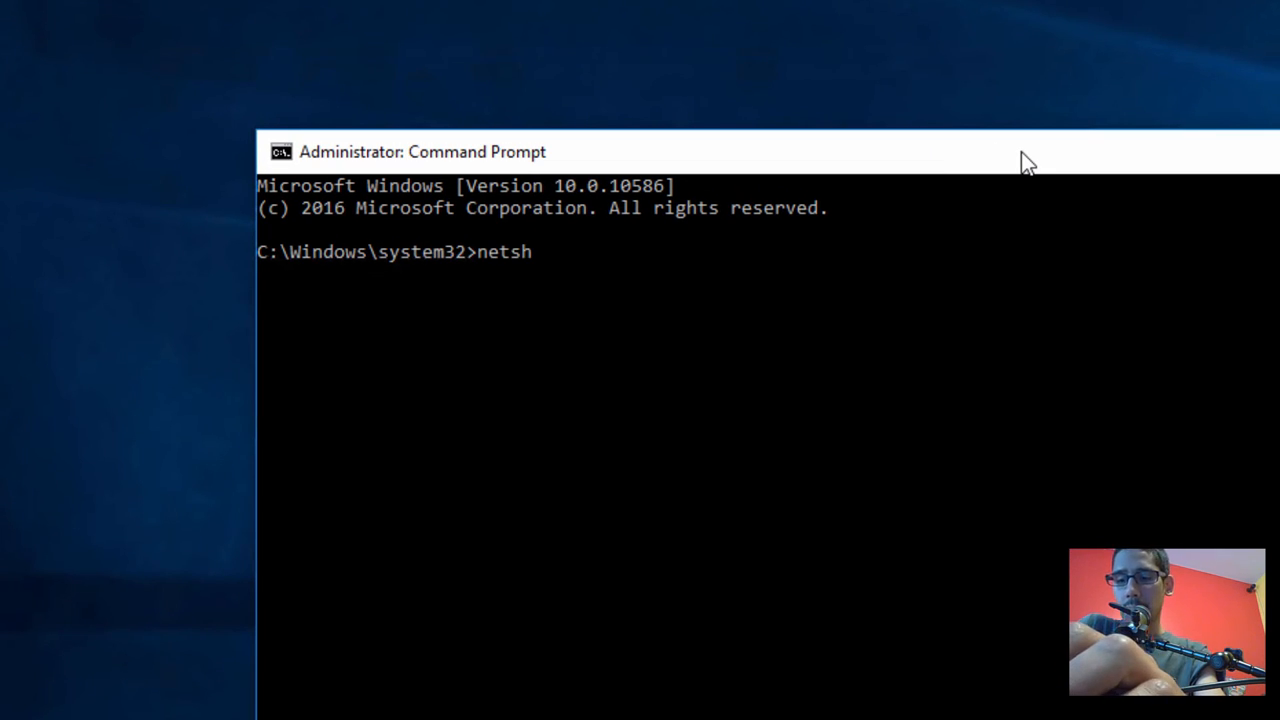
type("bran")
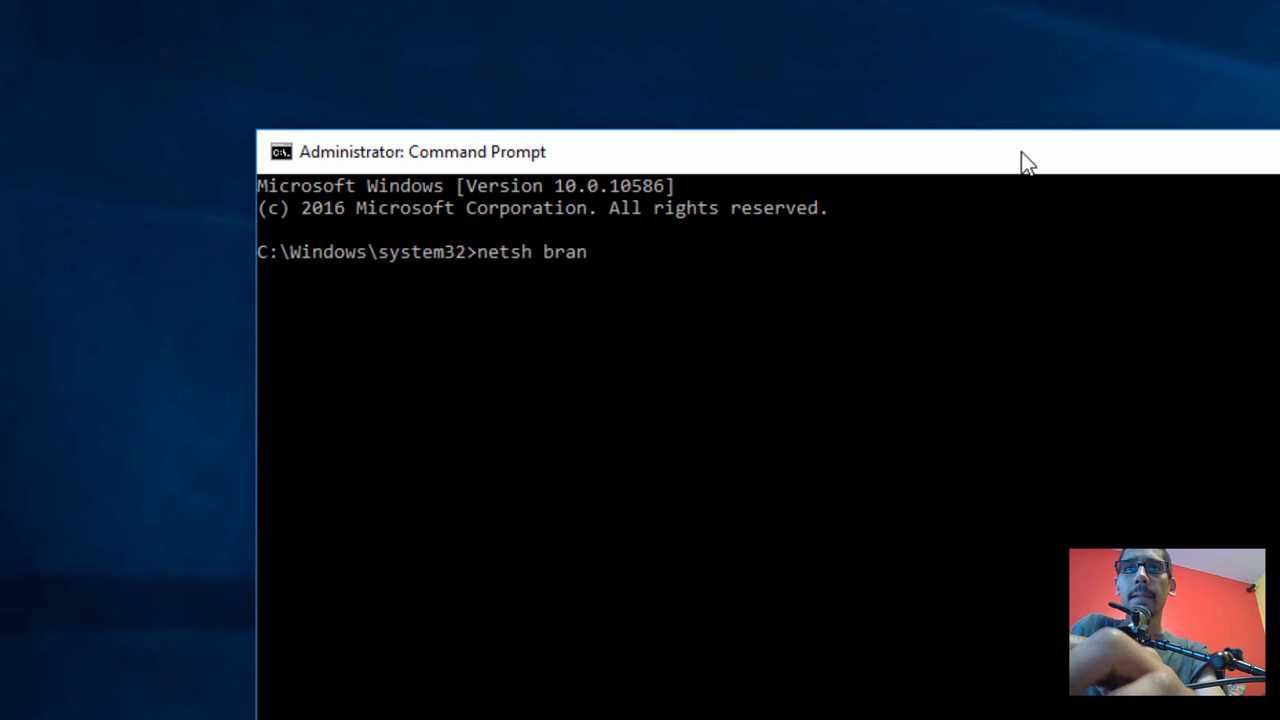
type("chcache")
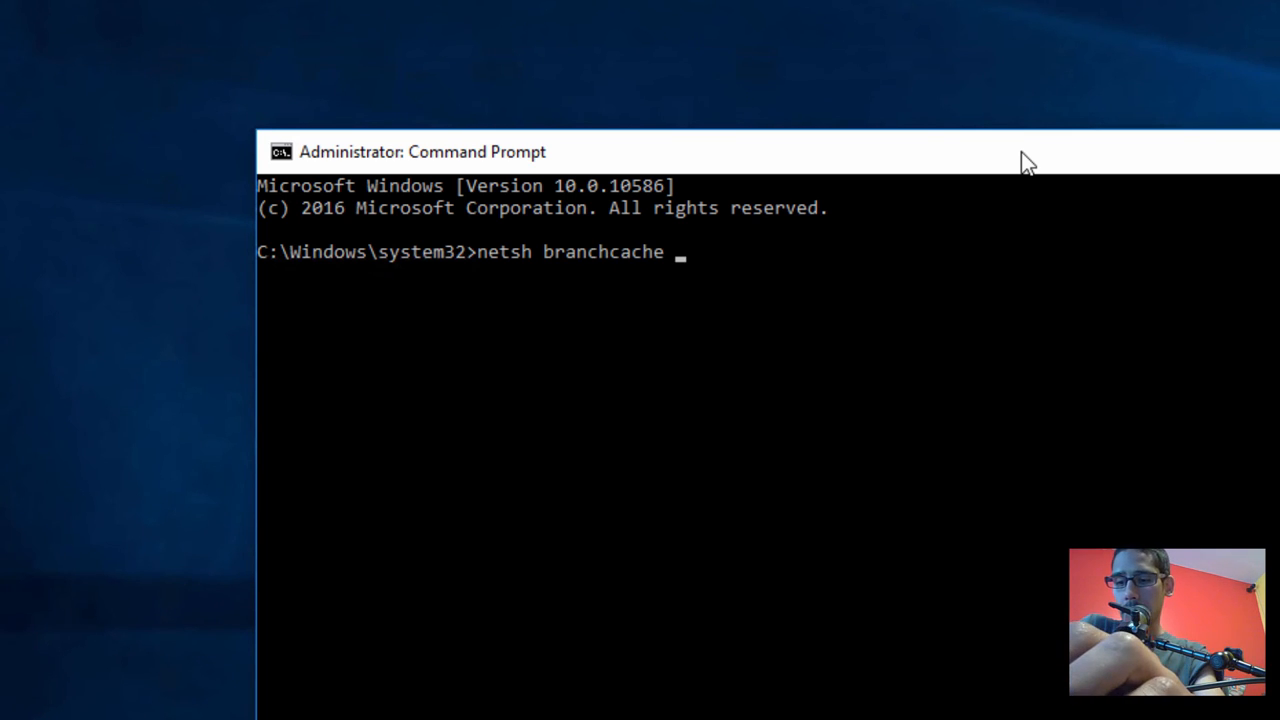
type("show status all")
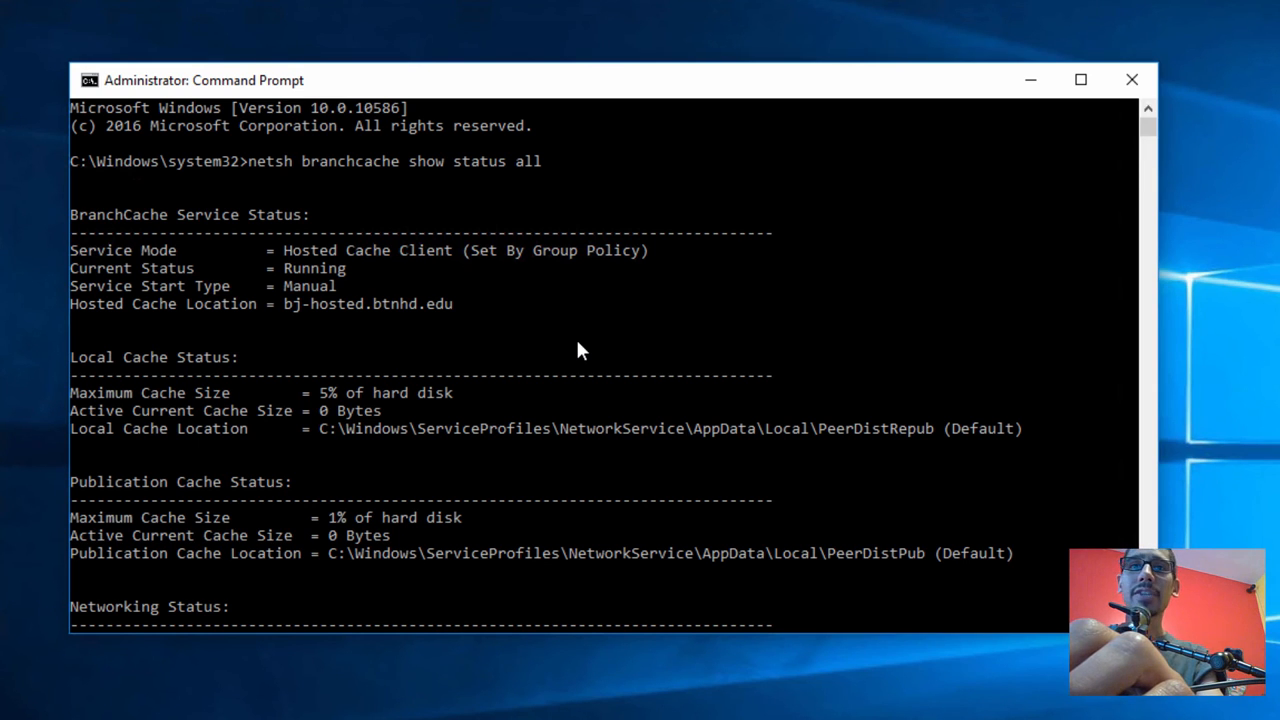
mouse_move(212, 236)
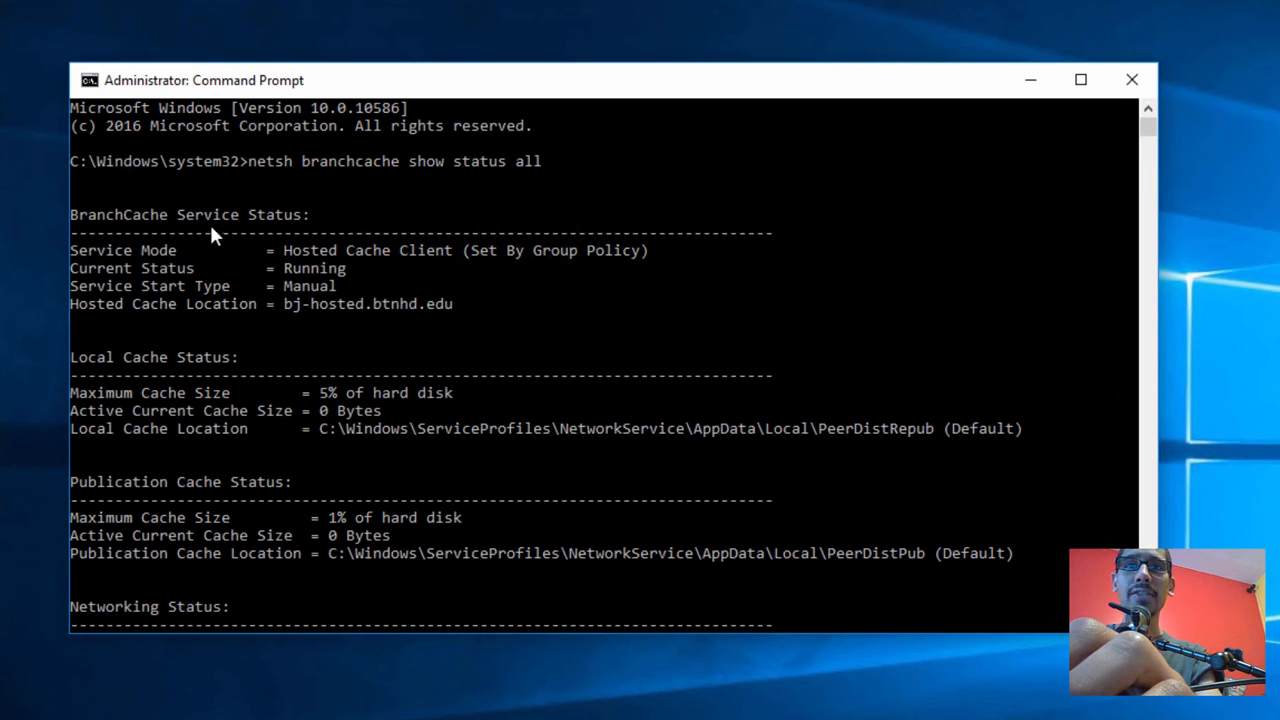
mouse_move(164, 270)
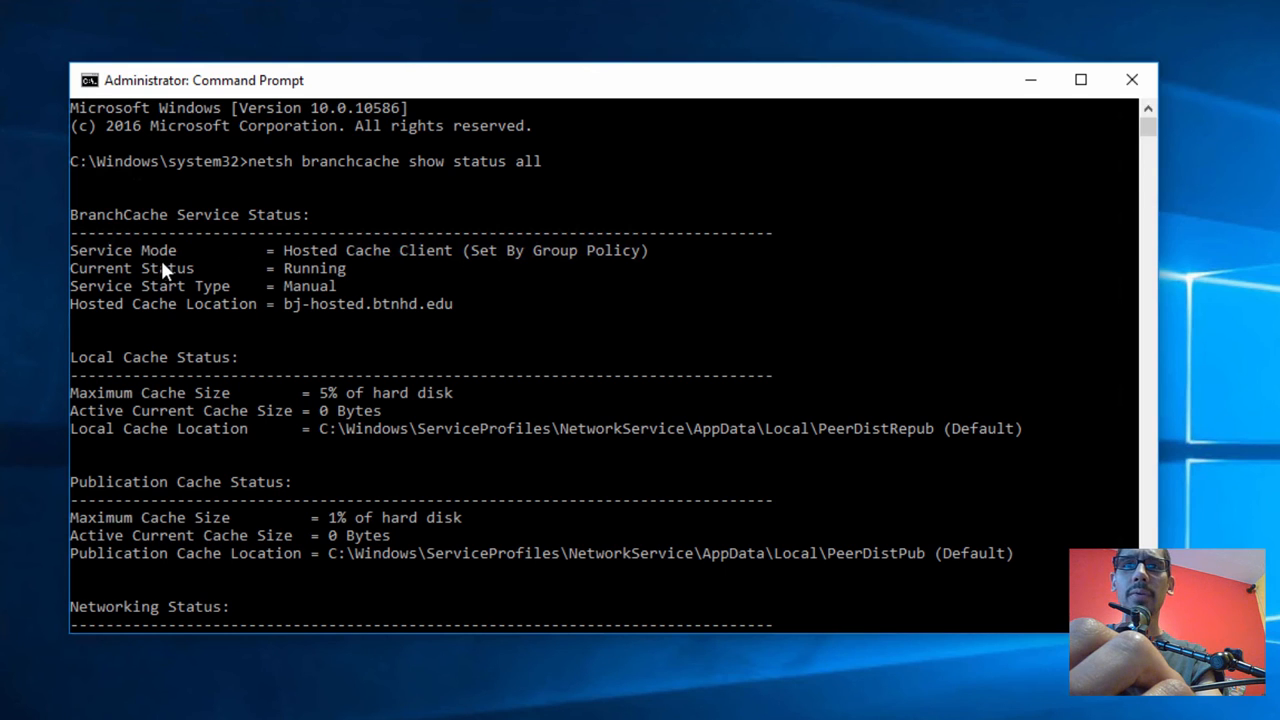
mouse_move(480, 262)
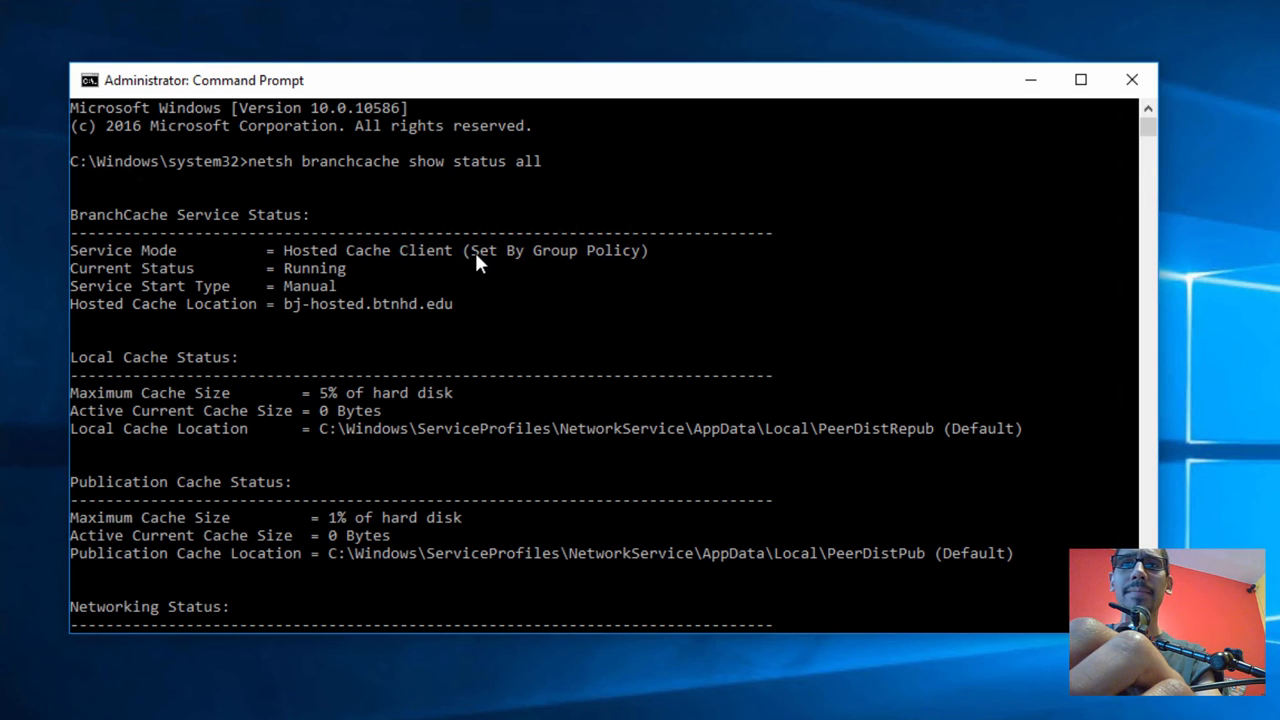
mouse_move(560, 276)
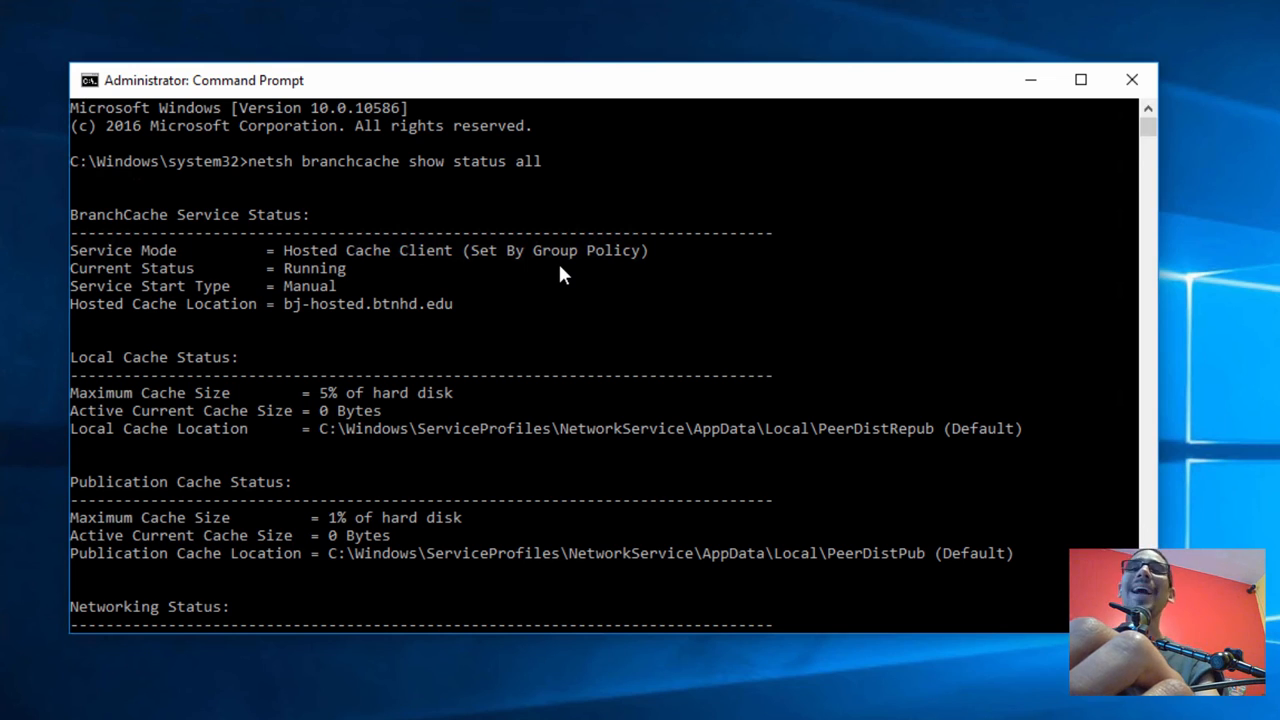
mouse_move(388, 272)
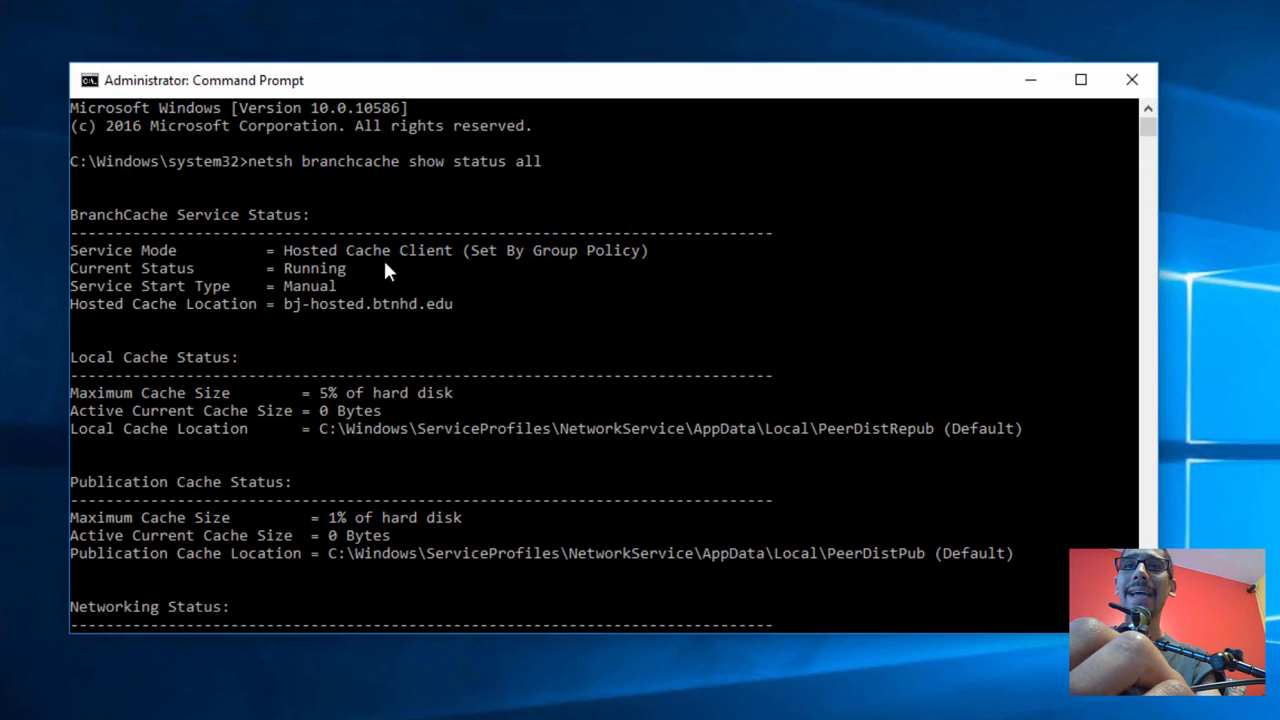
mouse_move(202, 314)
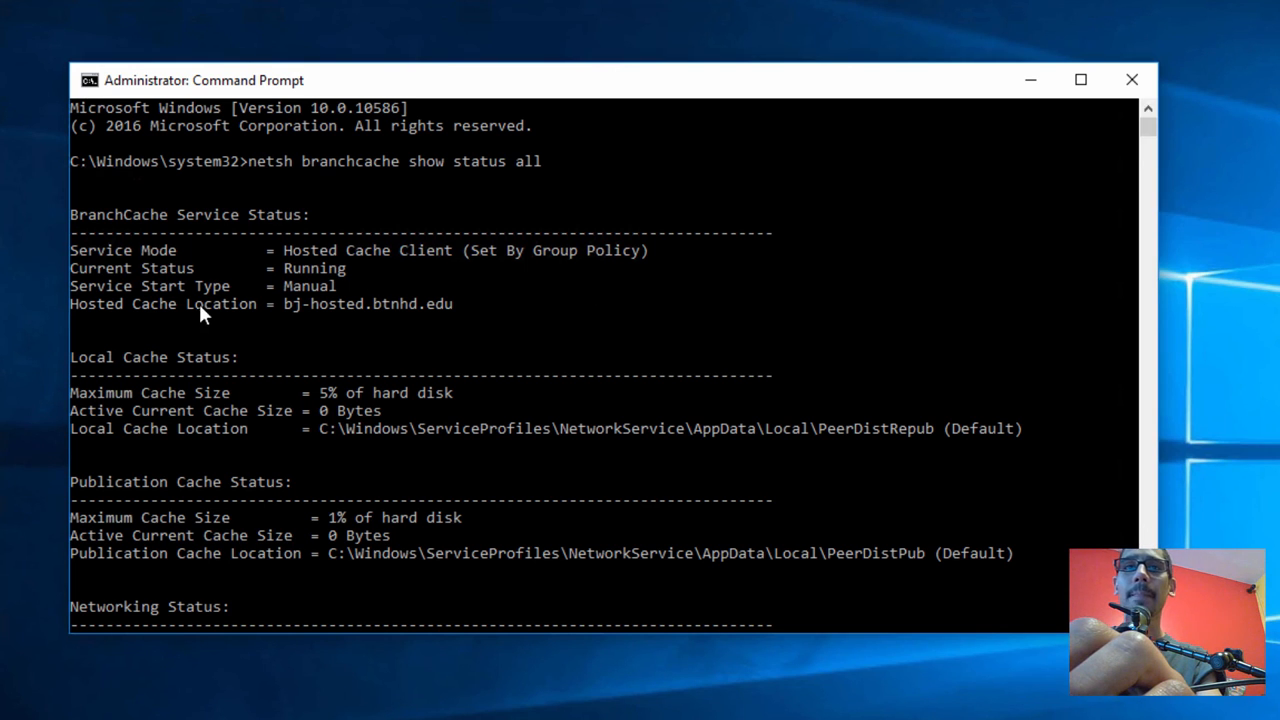
mouse_move(478, 300)
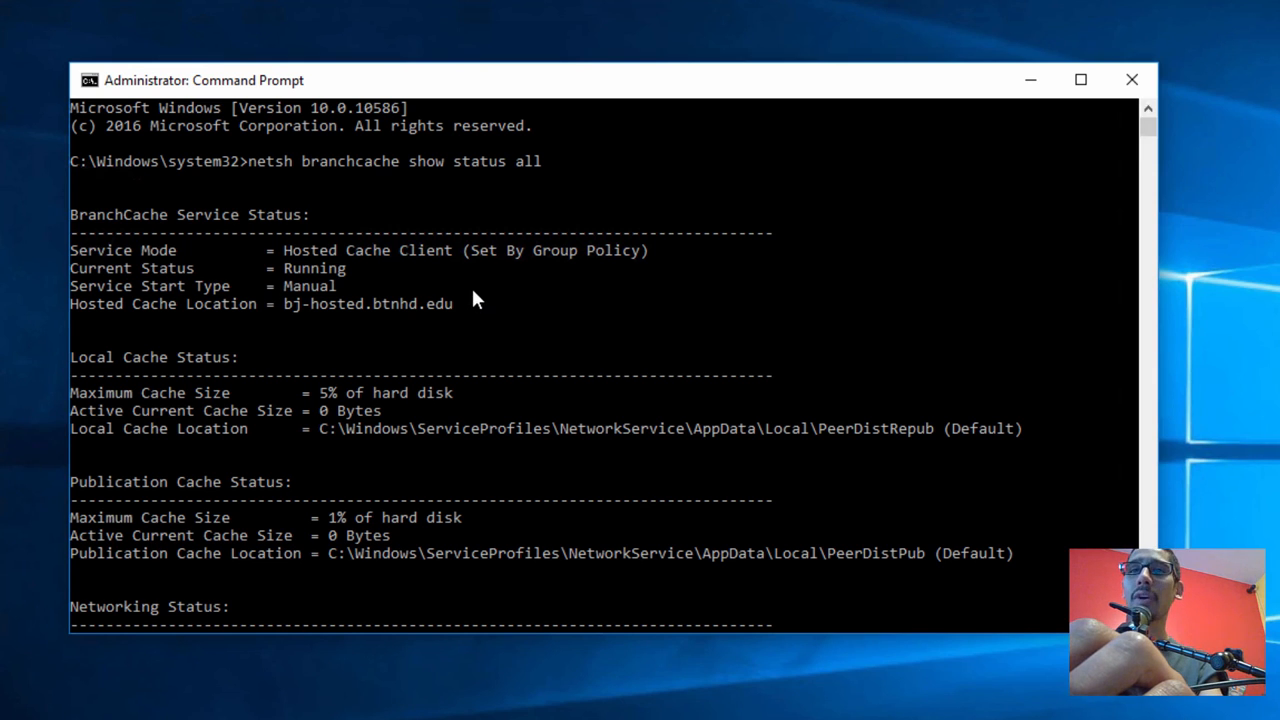